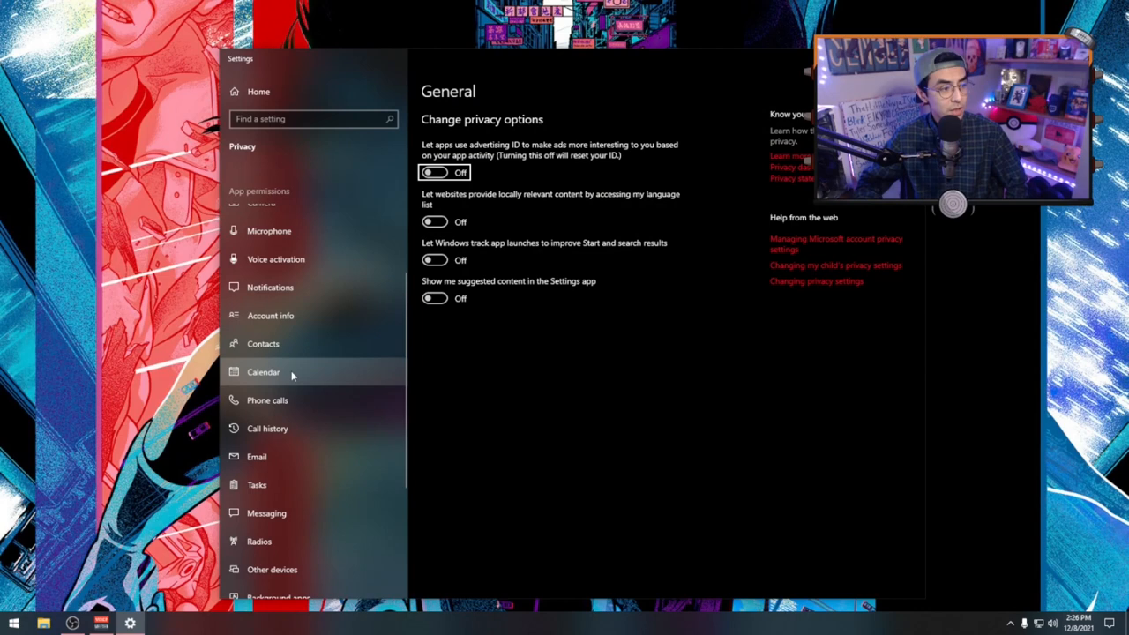
Step: Go to the Background apps privacy page and check background running is off
scroll(down, 3)
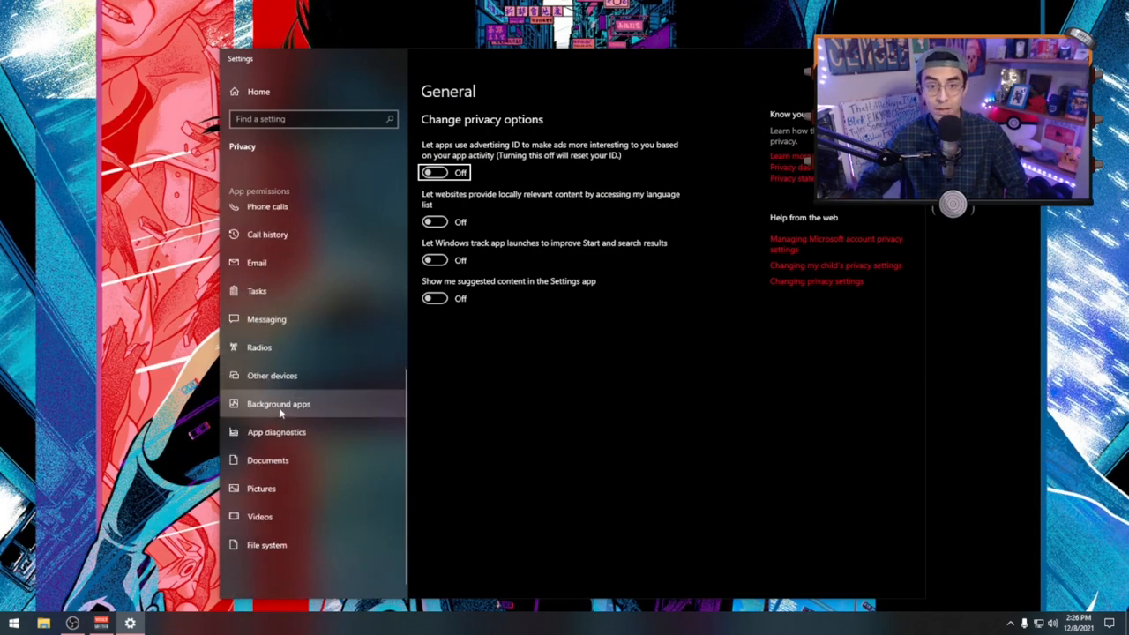
click(278, 403)
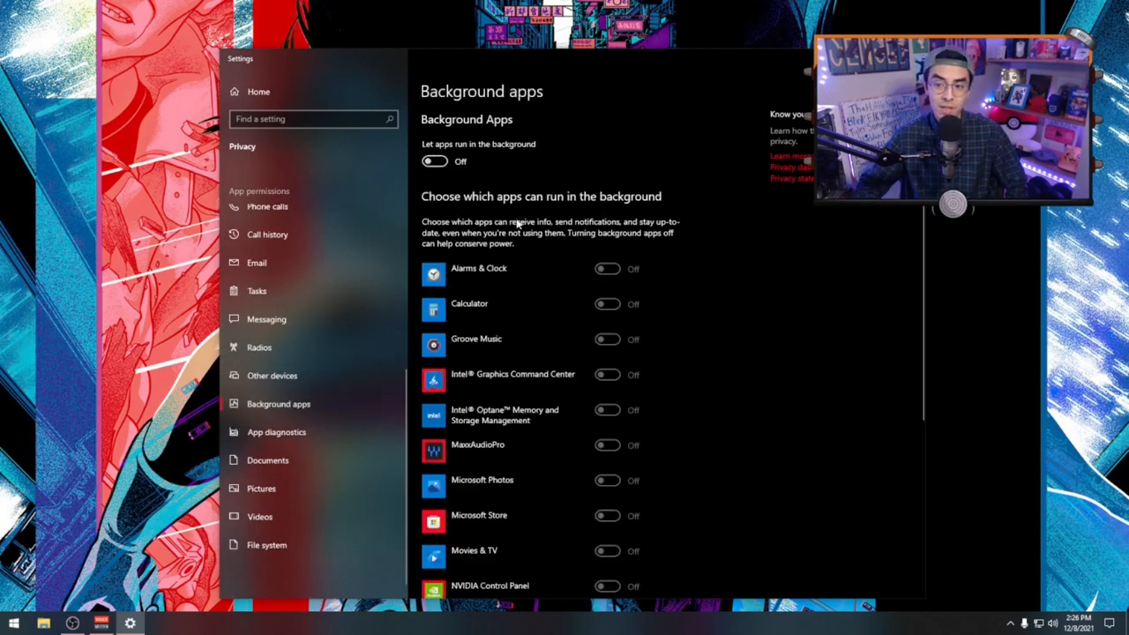
scroll(down, 3)
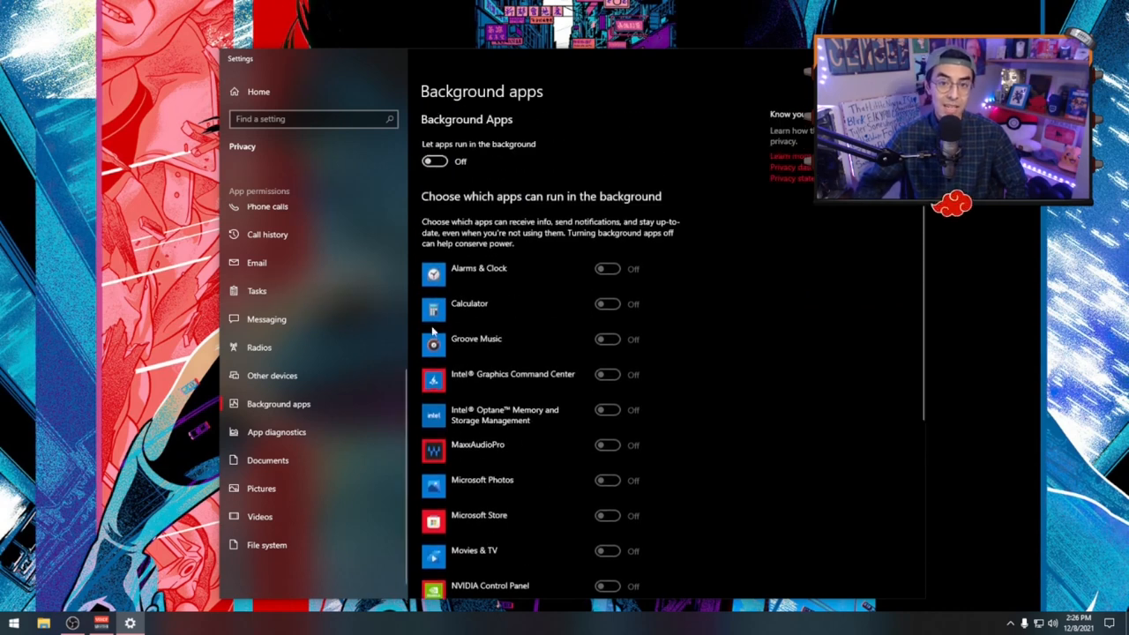
mouse_move(344, 317)
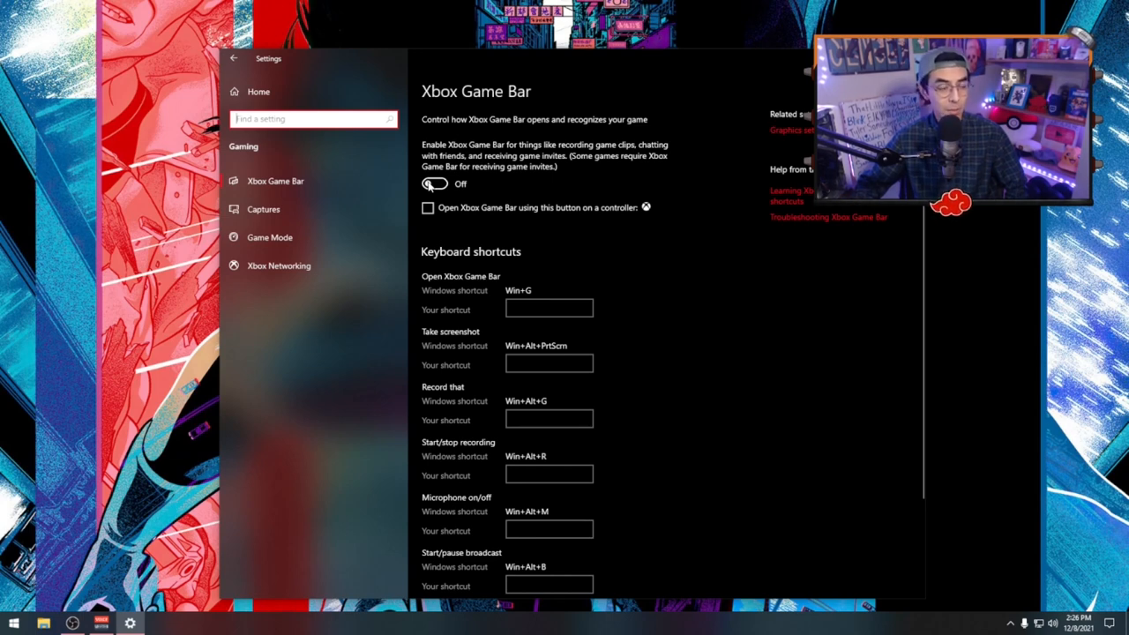
Step: Turn the Xbox Game Bar toggle off
click(269, 237)
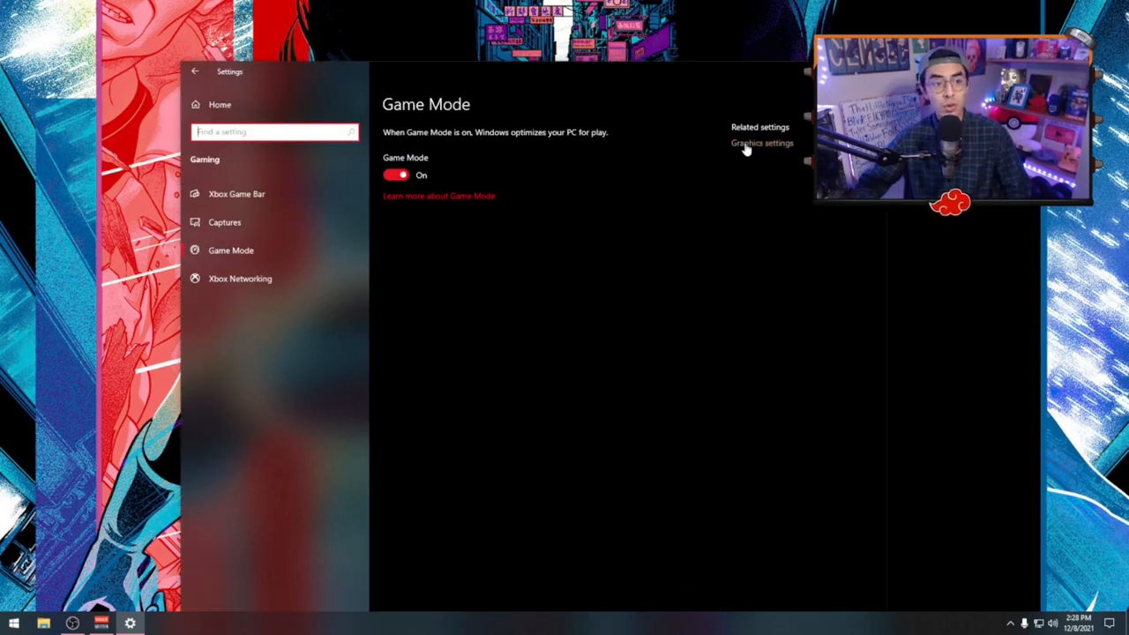
Step: Open the Graphics settings page from the Related settings link
click(762, 143)
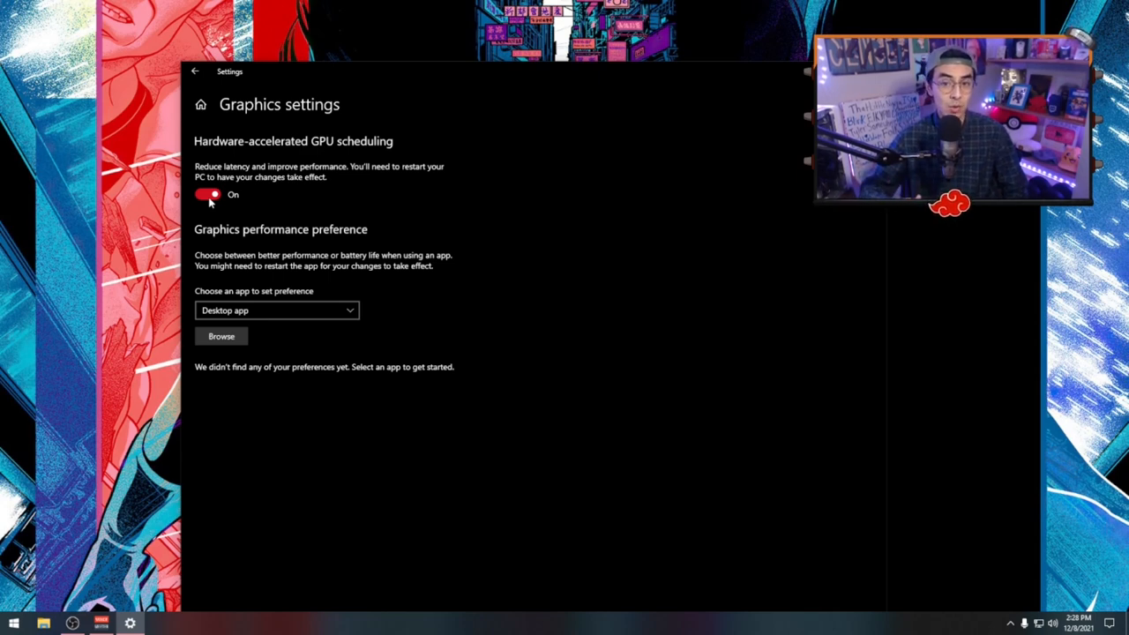
mouse_move(304, 339)
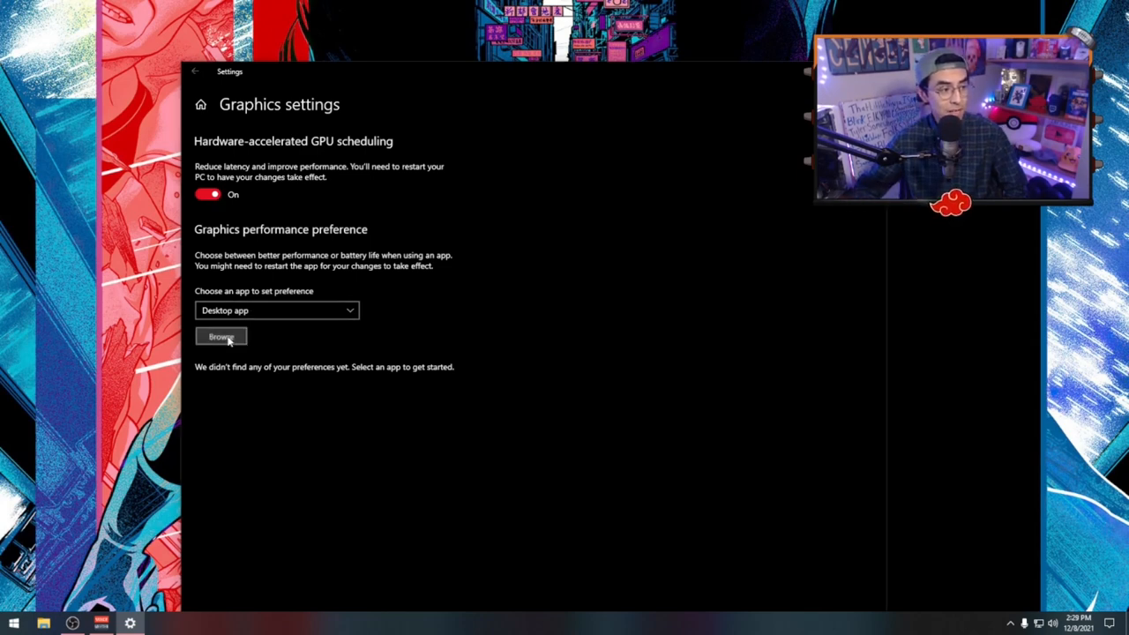
Step: Browse to C:\Program Files (x86)\Call of Duty Modern Warfare and pick ModernWarfare.exe
click(221, 336)
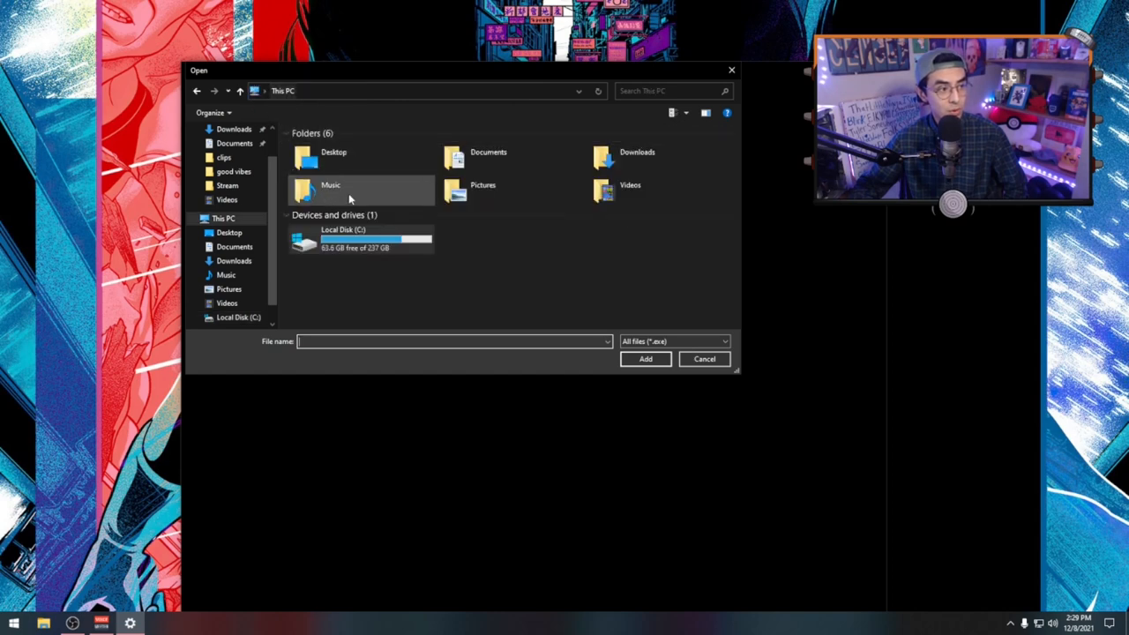
click(362, 239)
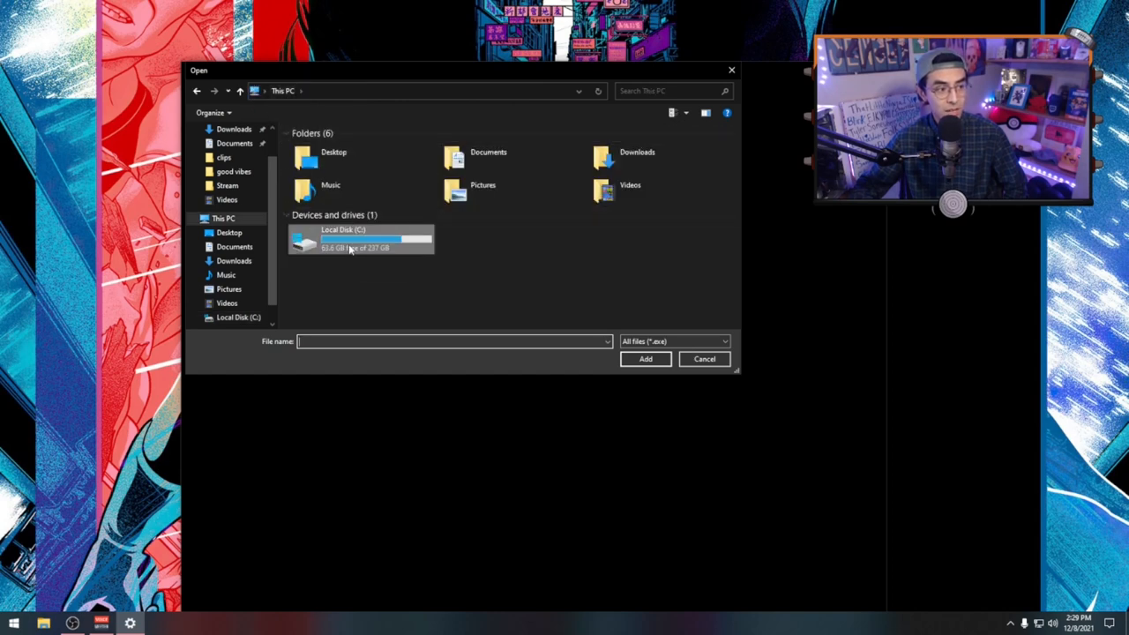
double_click(353, 238)
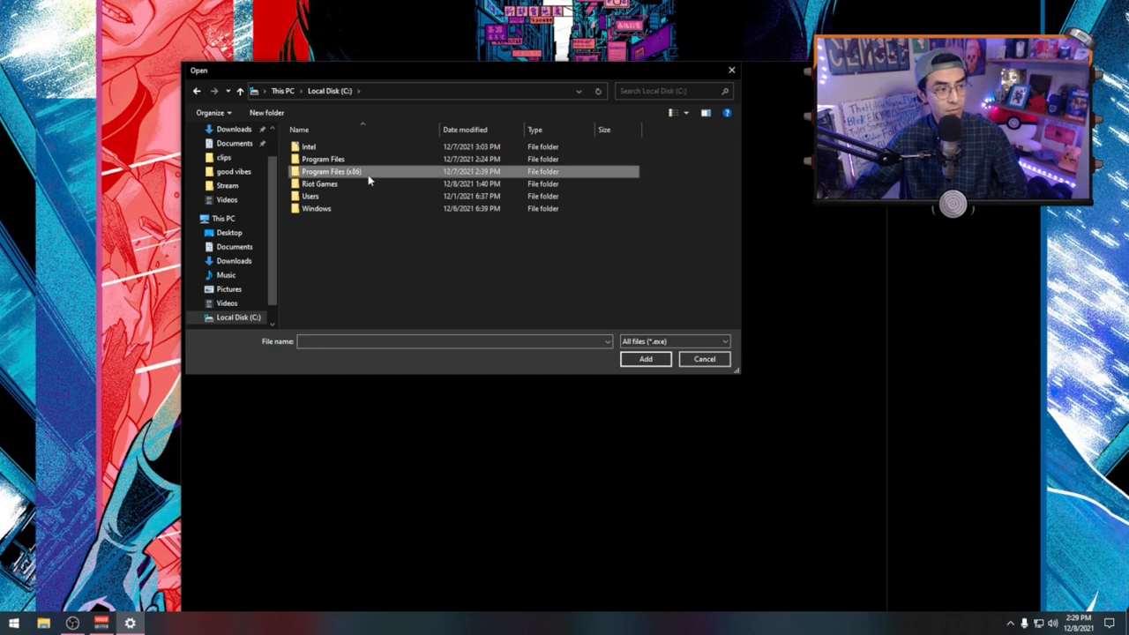
double_click(335, 171)
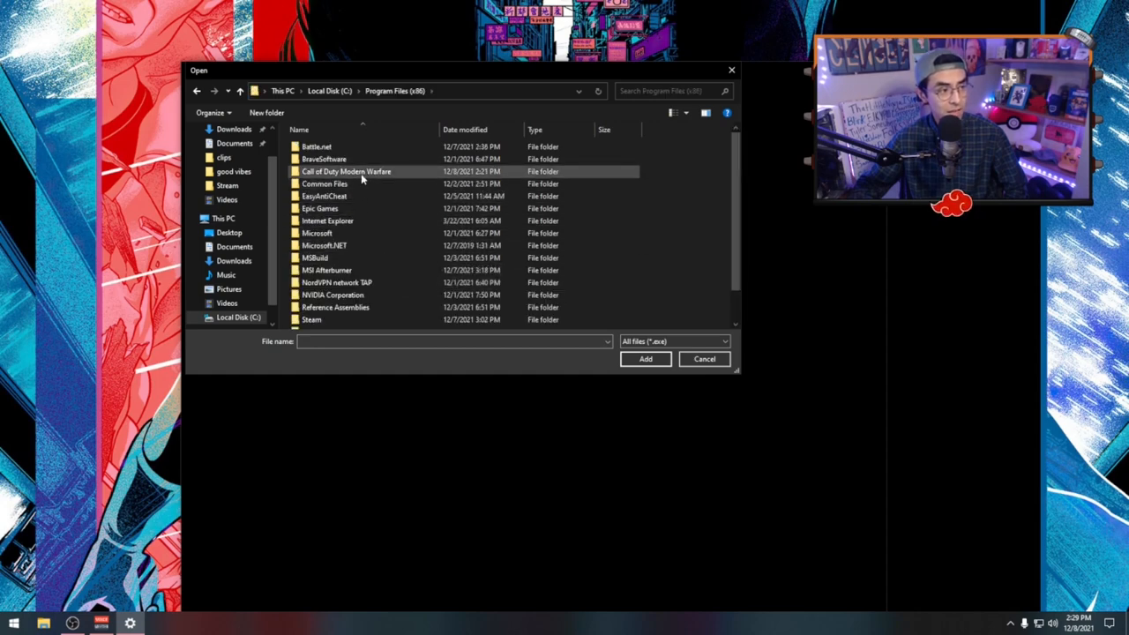
double_click(345, 171)
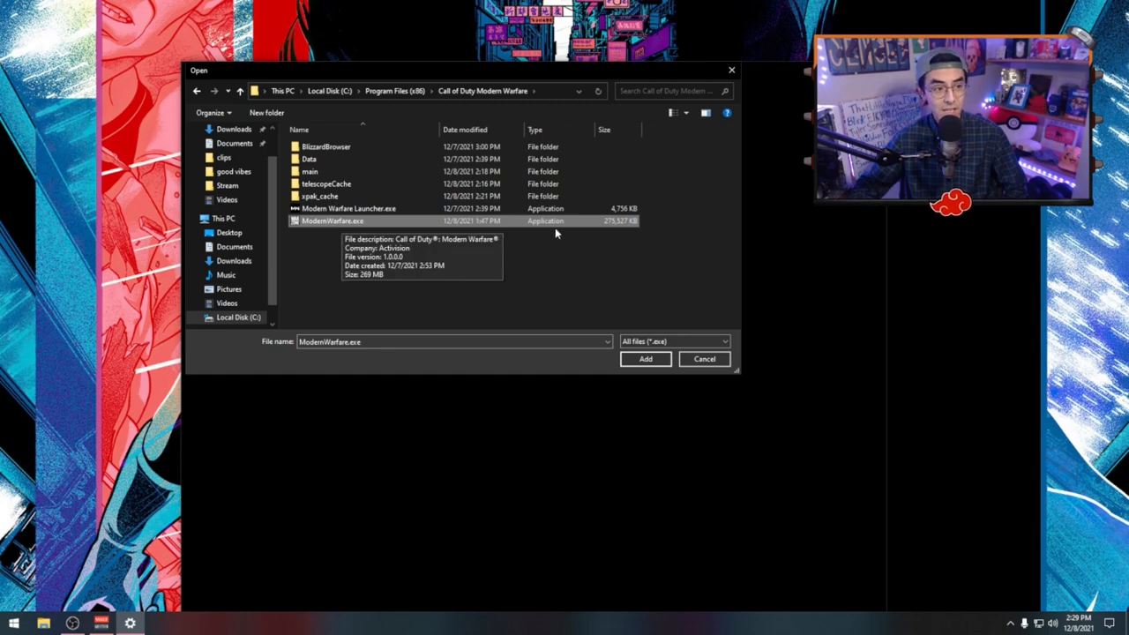
mouse_move(610, 228)
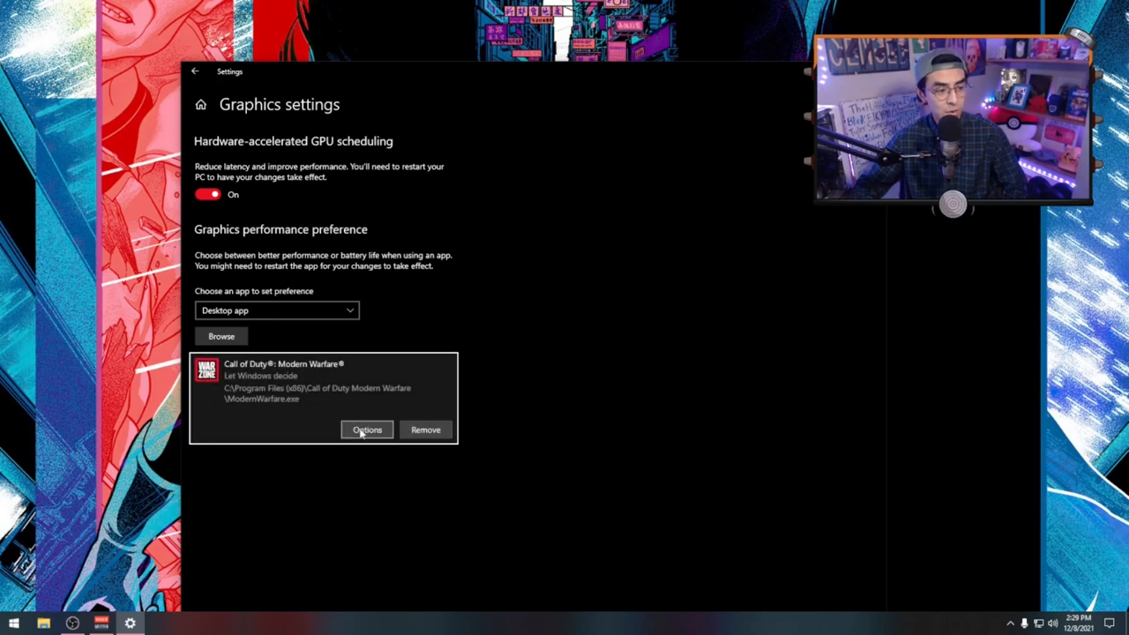
Step: Set the game's graphics preference to High performance and save
click(366, 429)
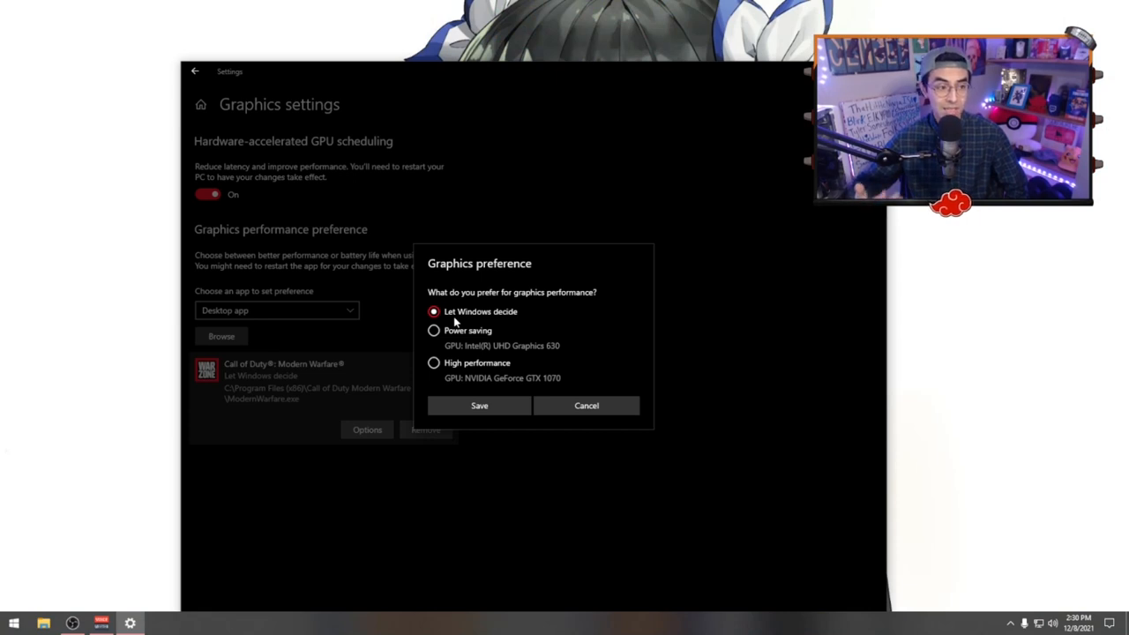
mouse_move(434, 362)
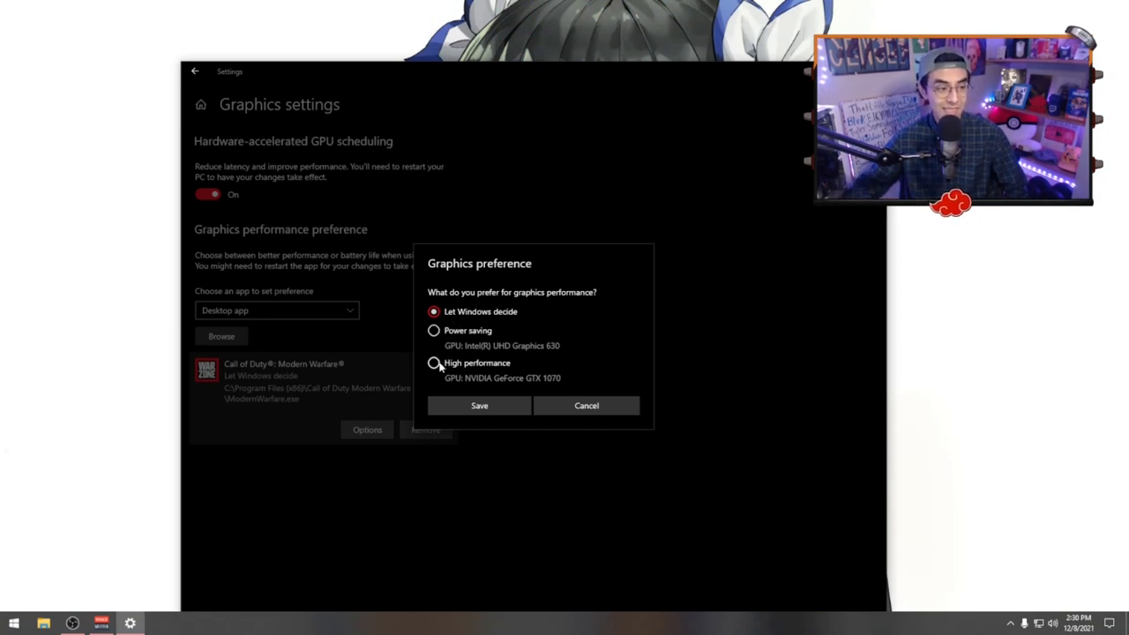
click(433, 363)
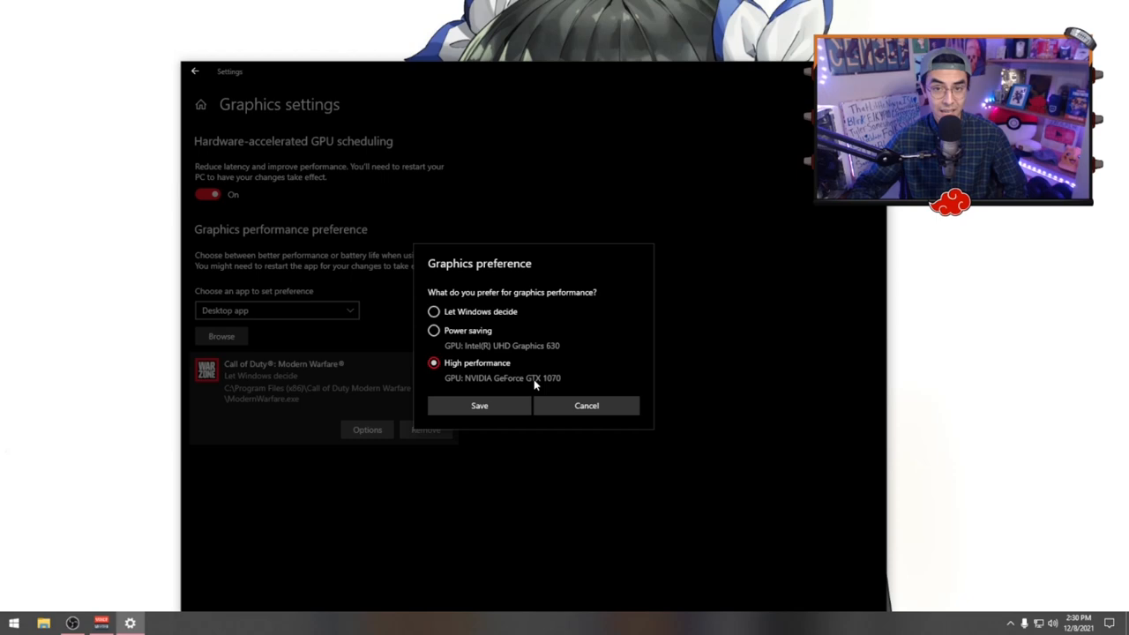
click(479, 406)
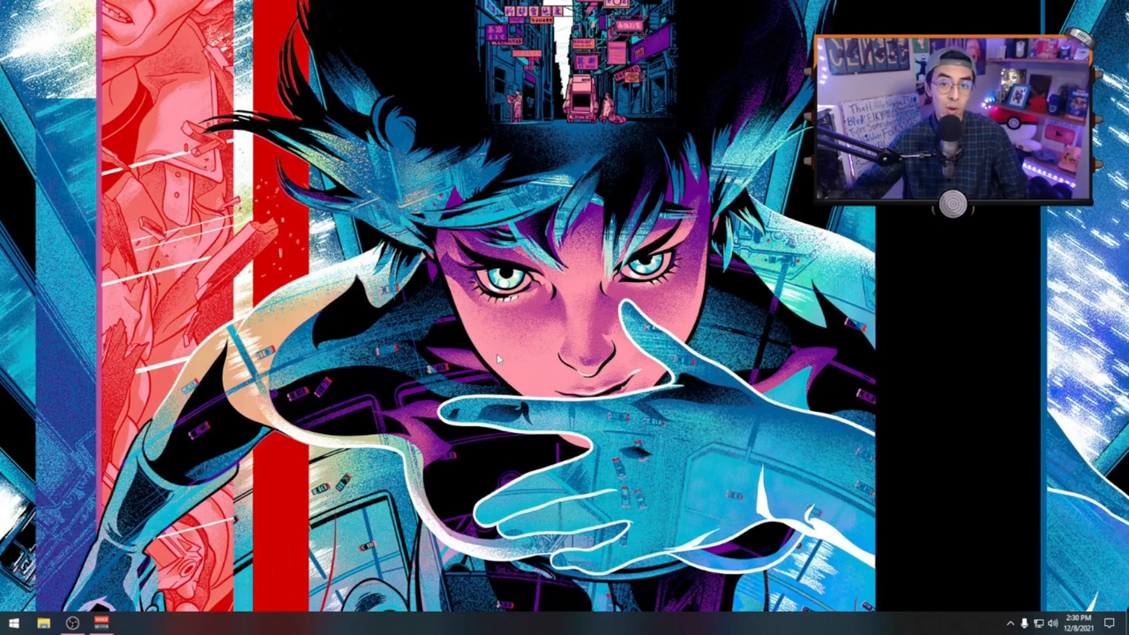
Step: Under 'Adjust image settings with preview', choose 'Use my preference emphasizing' and adjust the slider
right_click(518, 408)
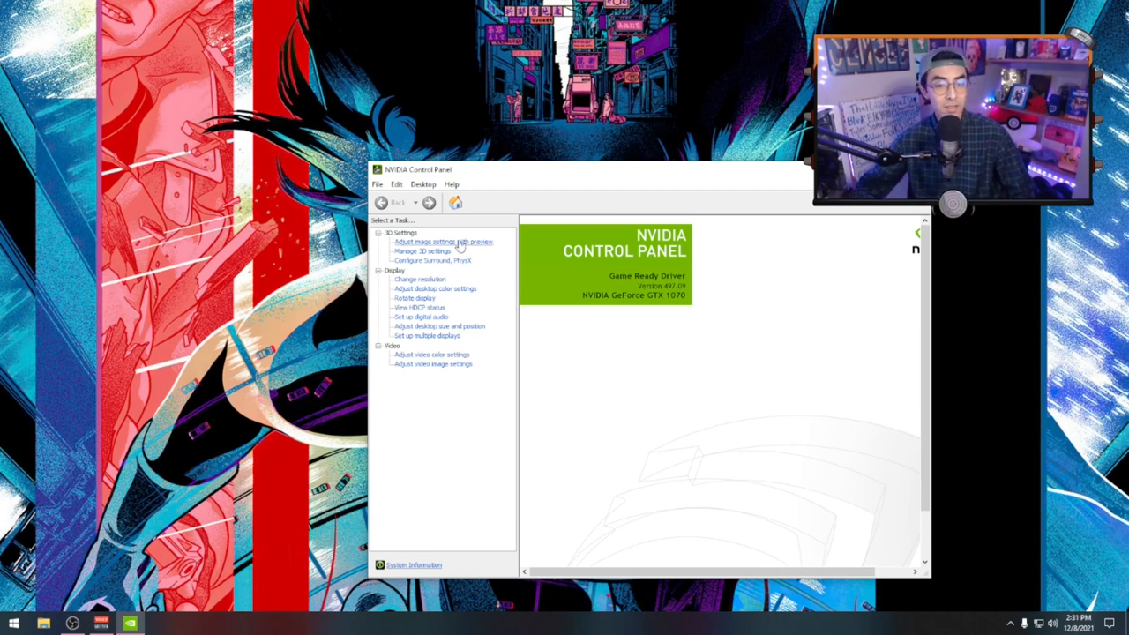
click(437, 242)
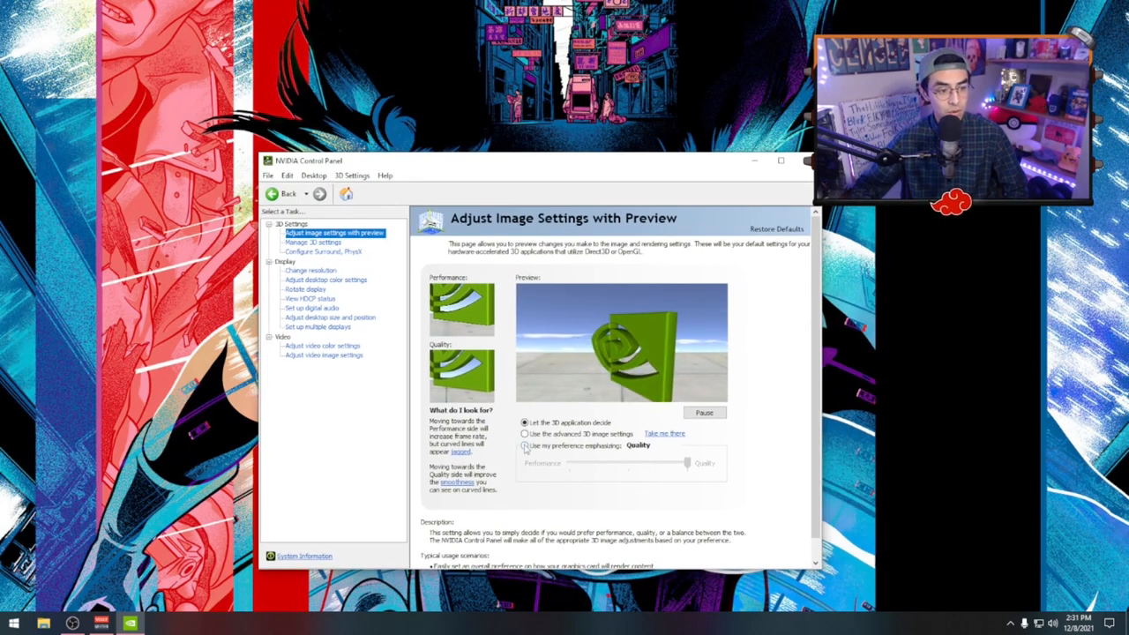
click(525, 446)
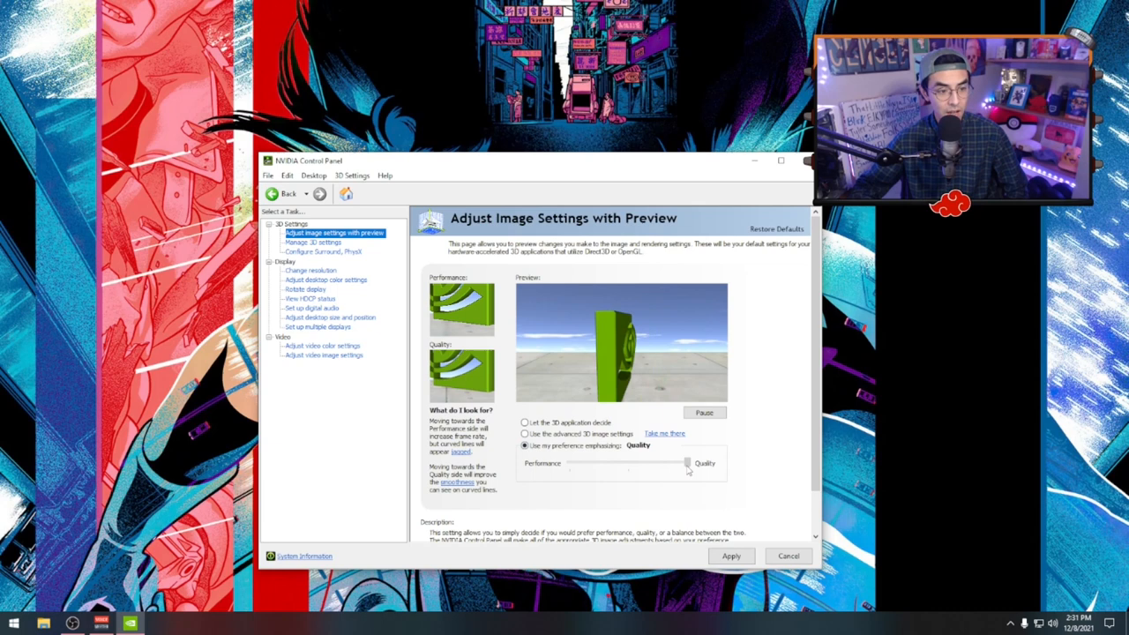
drag(688, 463, 573, 463)
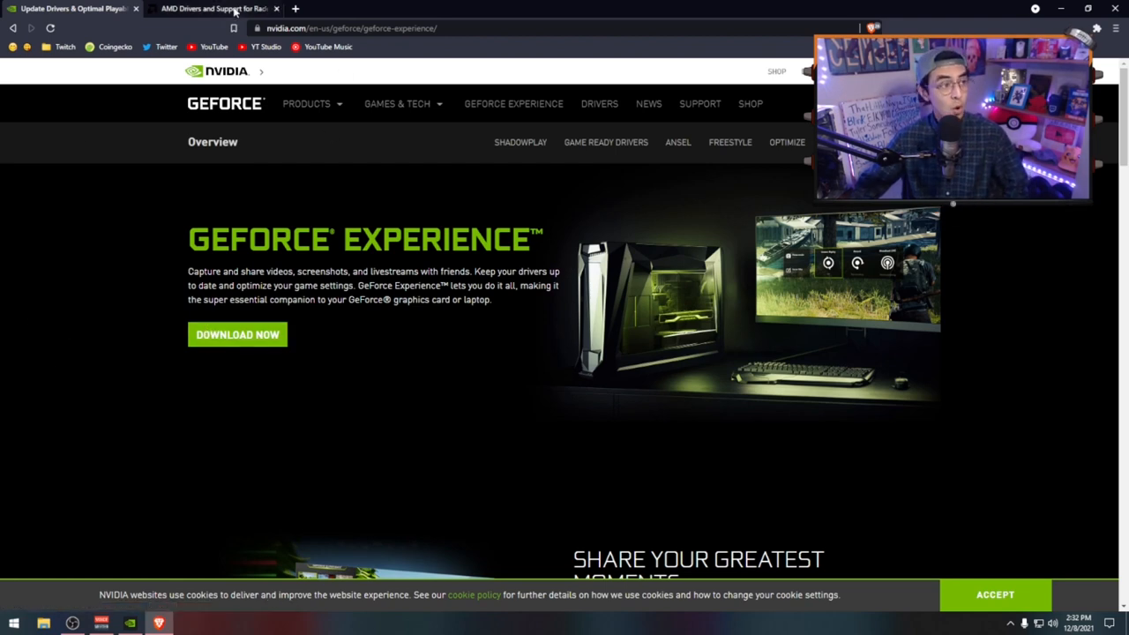
Step: Switch to the 'AMD Drivers and Support' browser tab
click(216, 9)
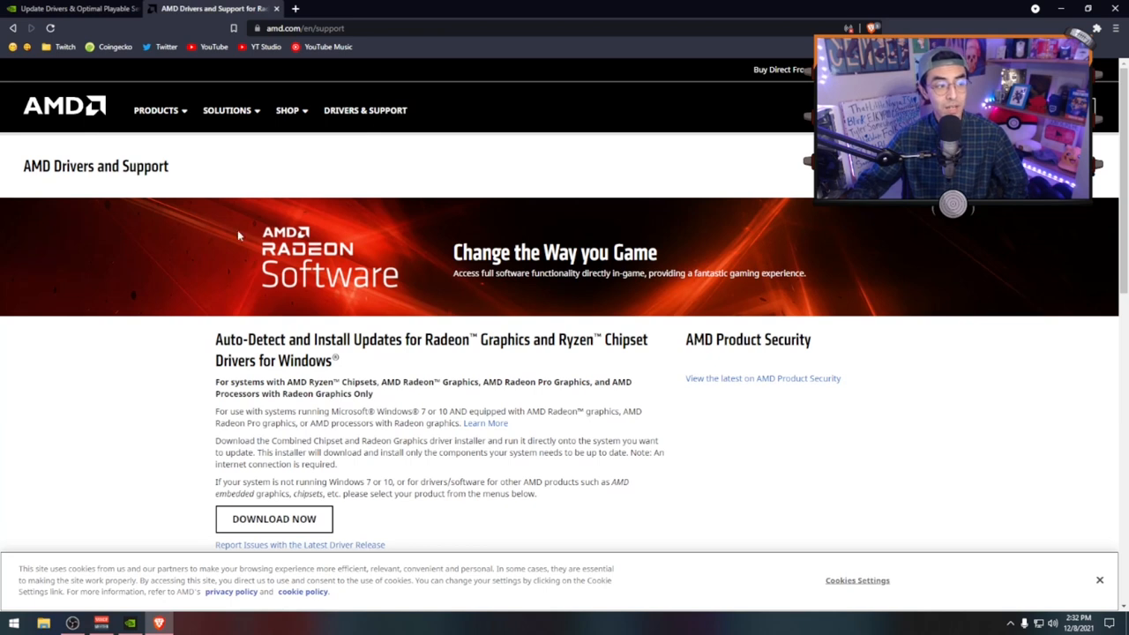
mouse_move(536, 296)
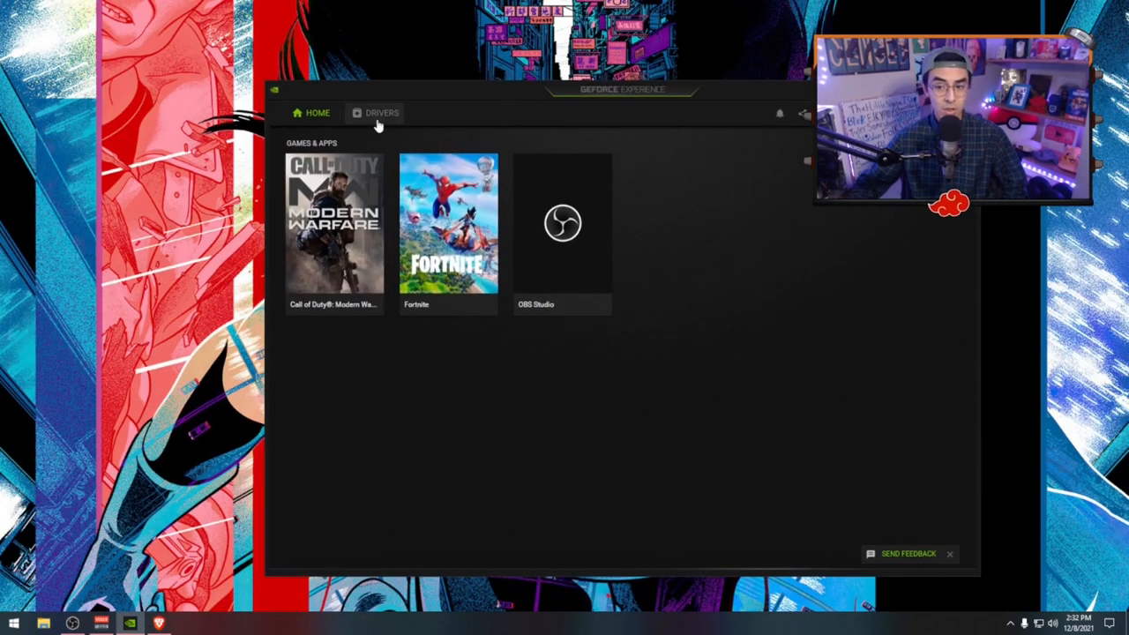
Step: Open GeForce Experience General settings and scroll to In-Game Overlay and Image Scaling
click(380, 113)
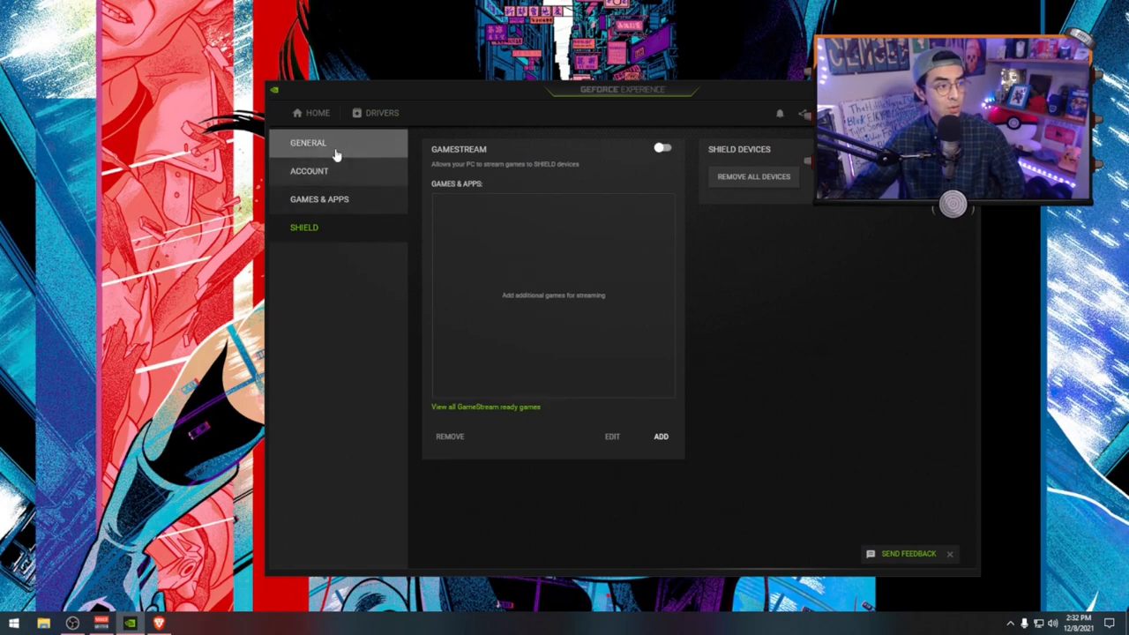
click(307, 143)
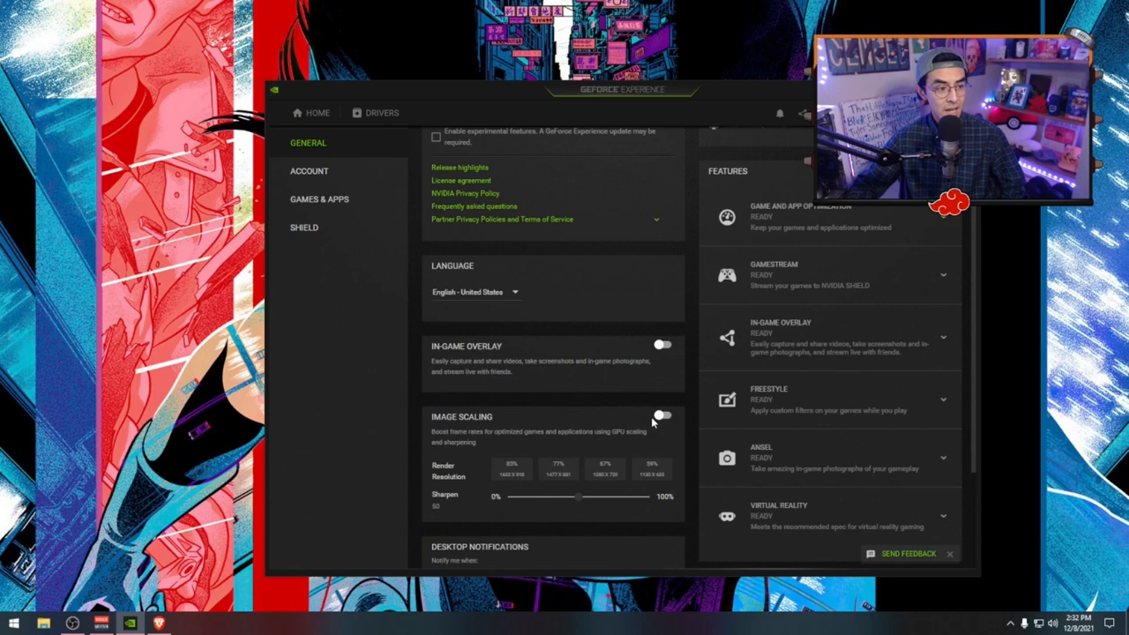
scroll(down, 3)
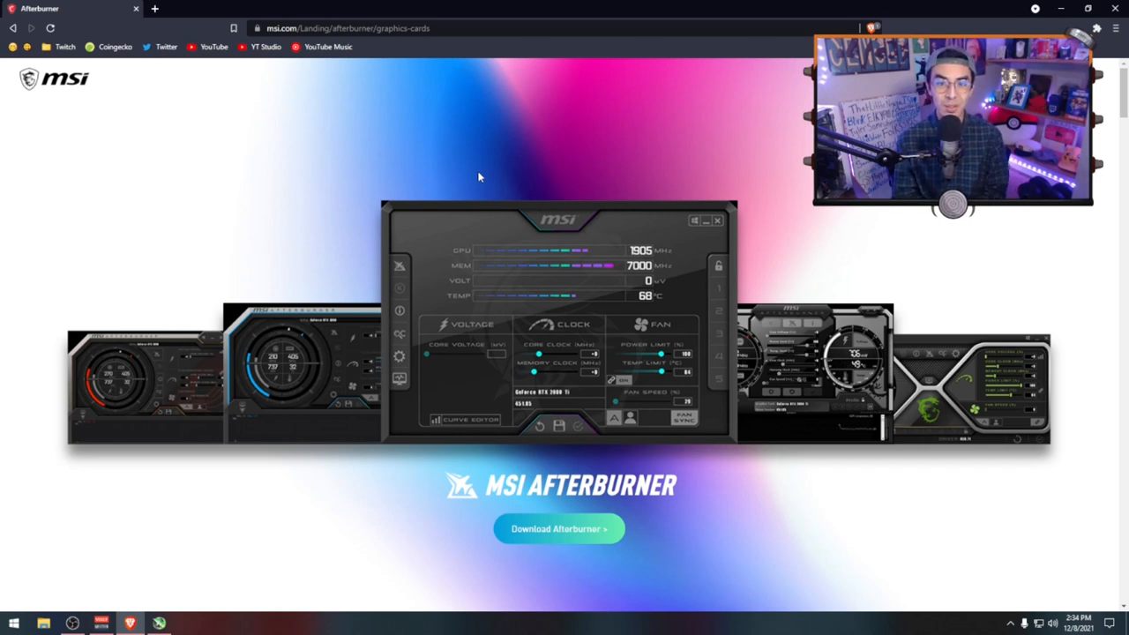
mouse_move(584, 340)
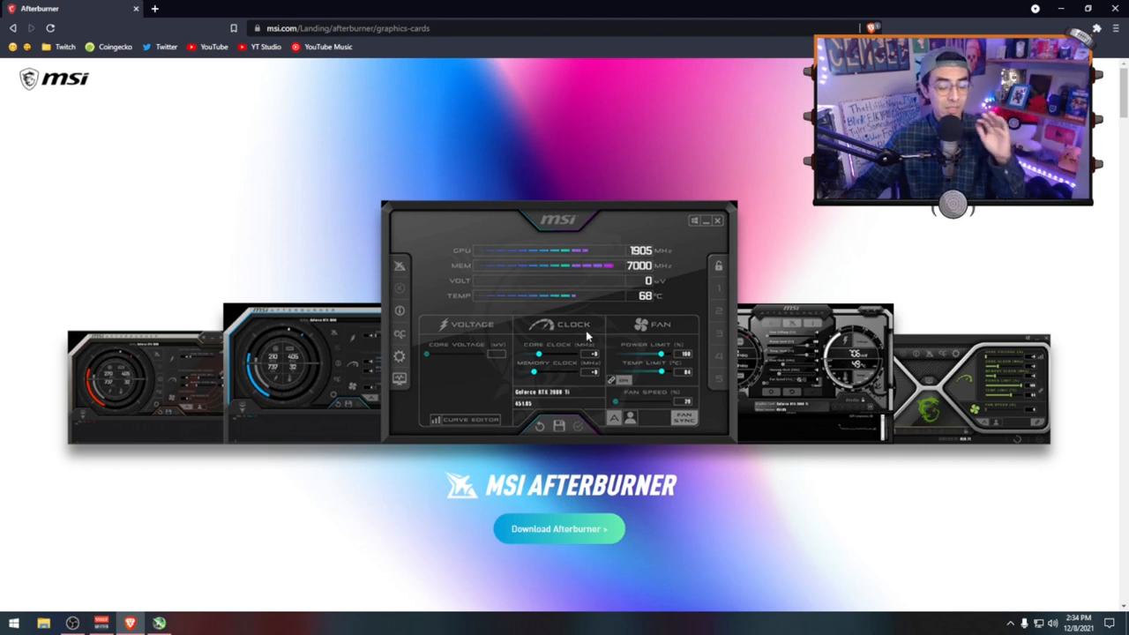
mouse_move(788, 257)
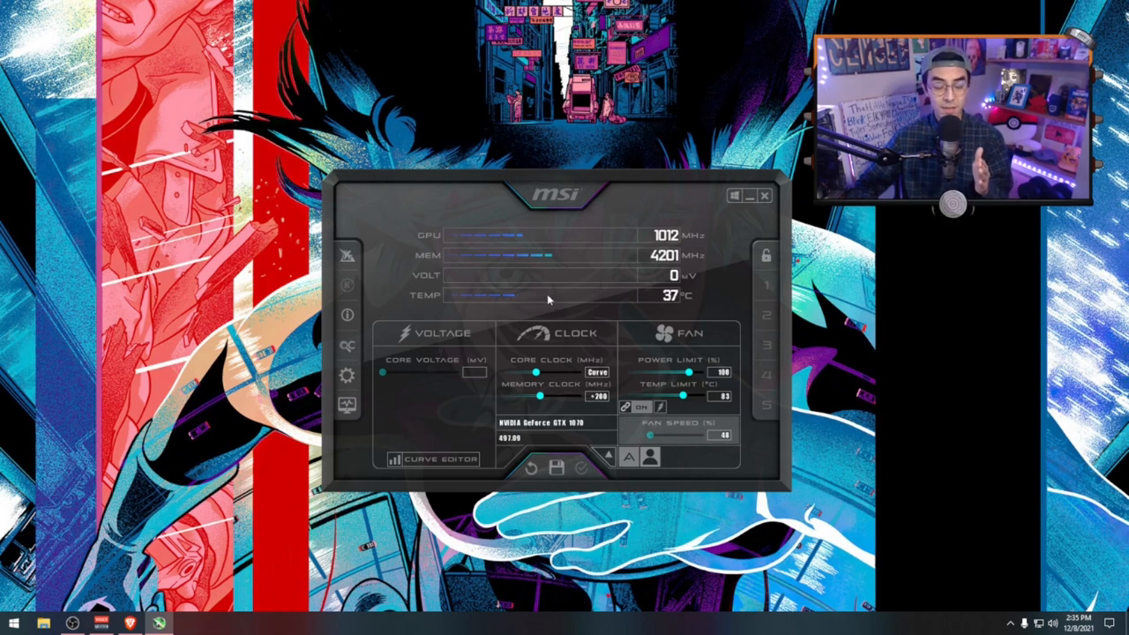
mouse_move(352, 374)
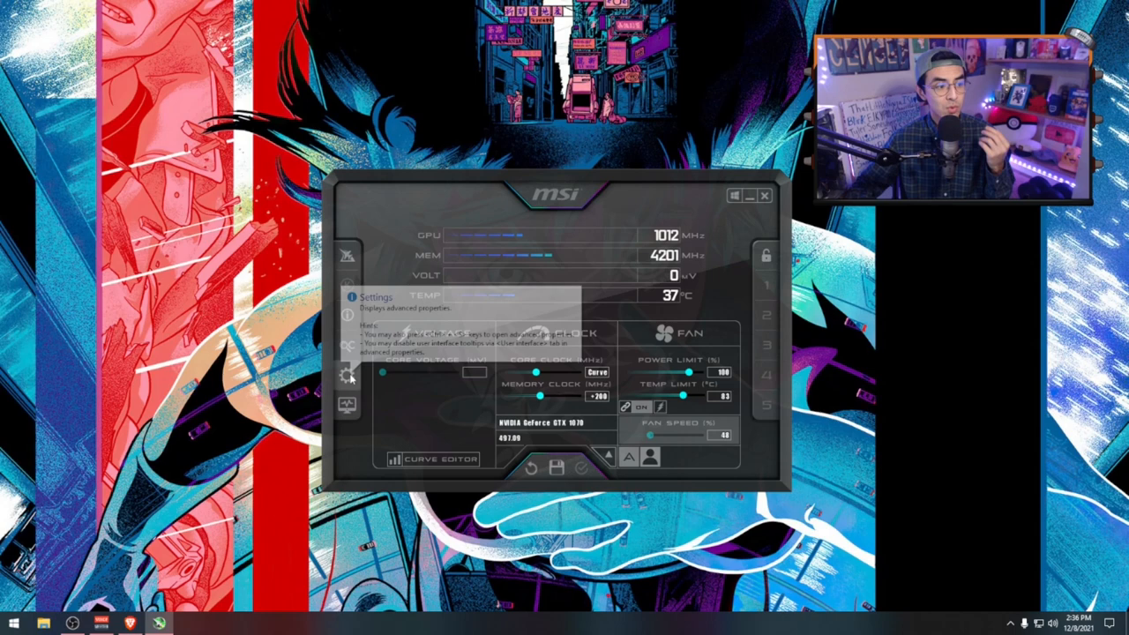
Step: Open MSI Afterburner's properties to review the custom fan curve
click(349, 374)
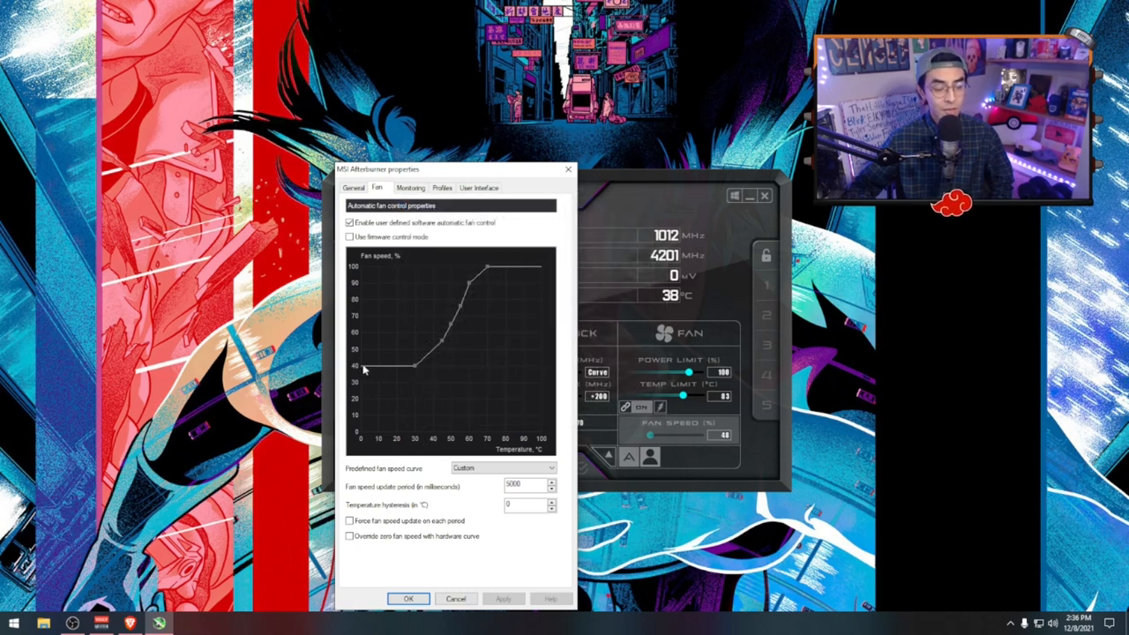
mouse_move(454, 349)
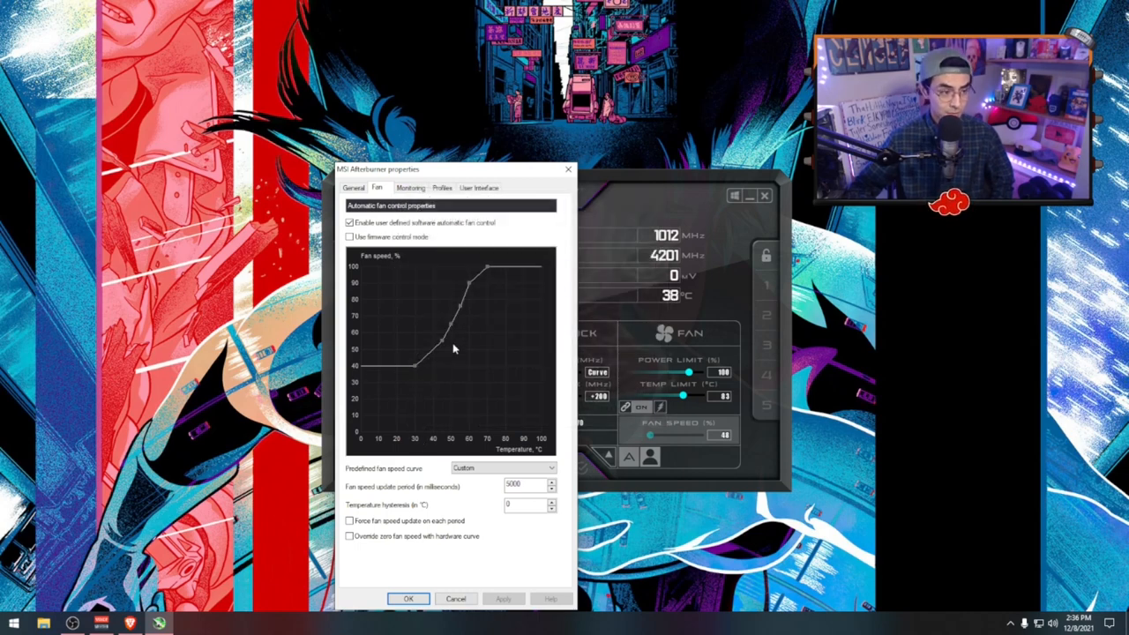
mouse_move(449, 388)
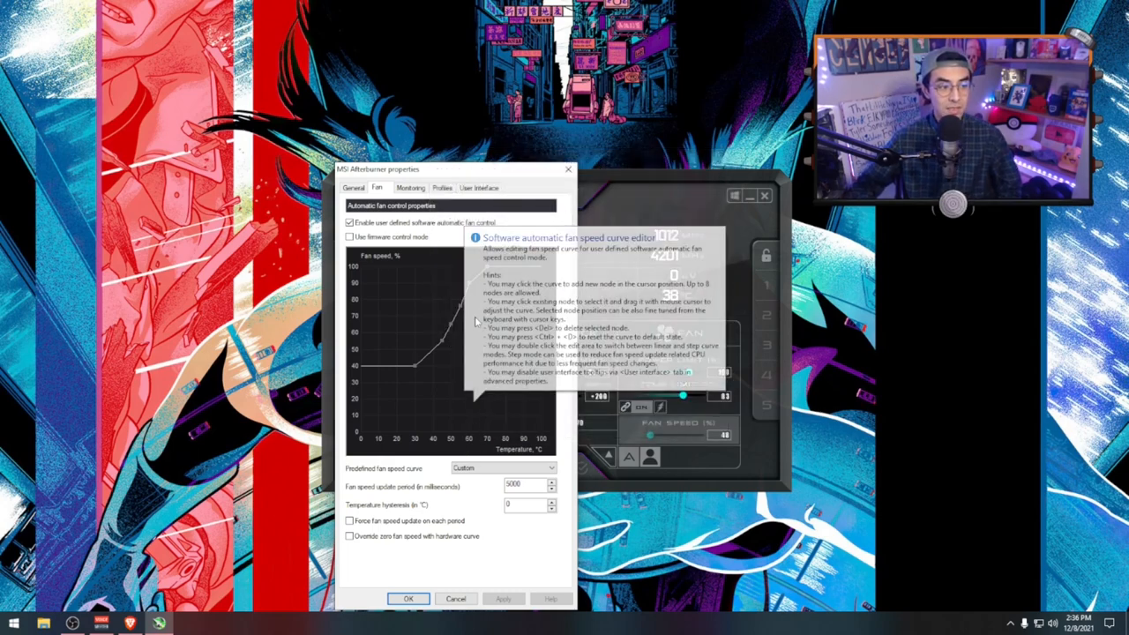
mouse_move(423, 281)
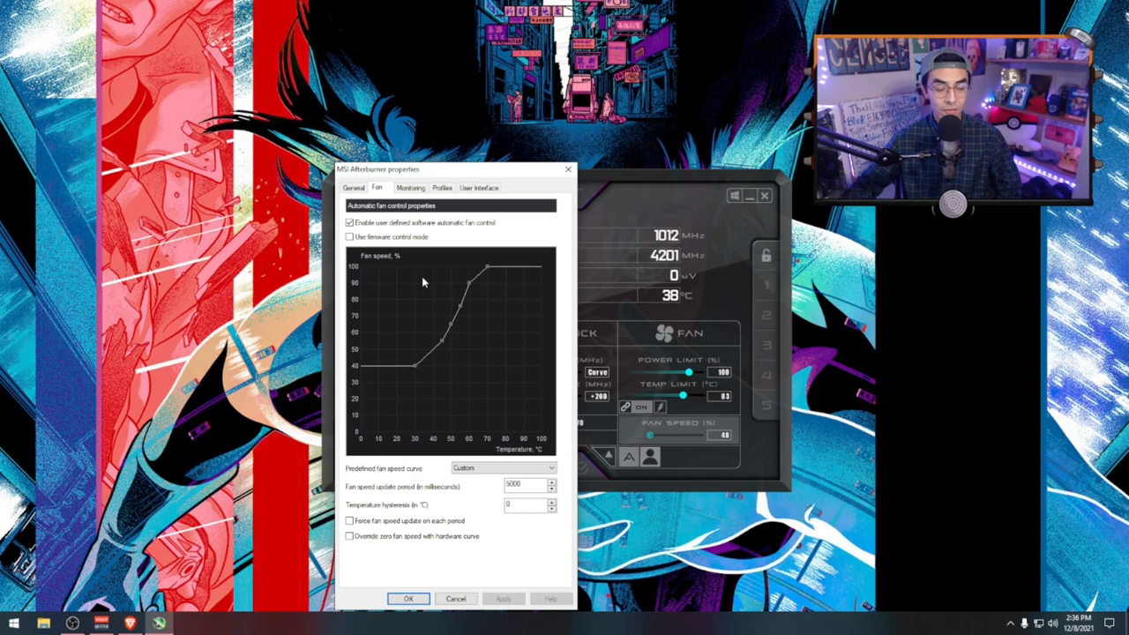
mouse_move(518, 283)
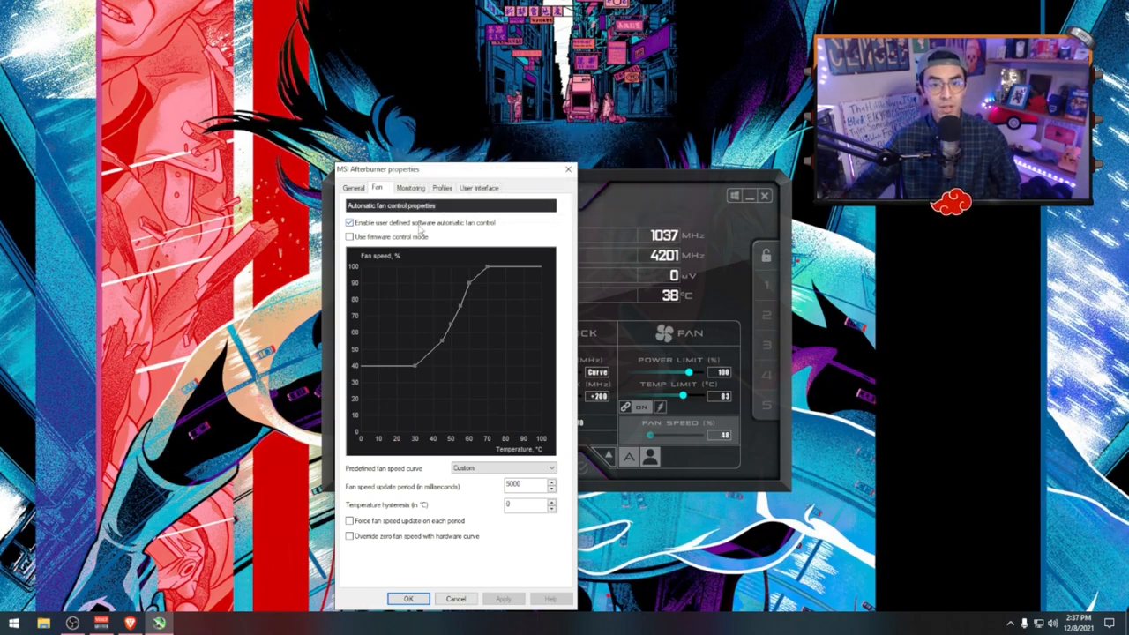
mouse_move(448, 222)
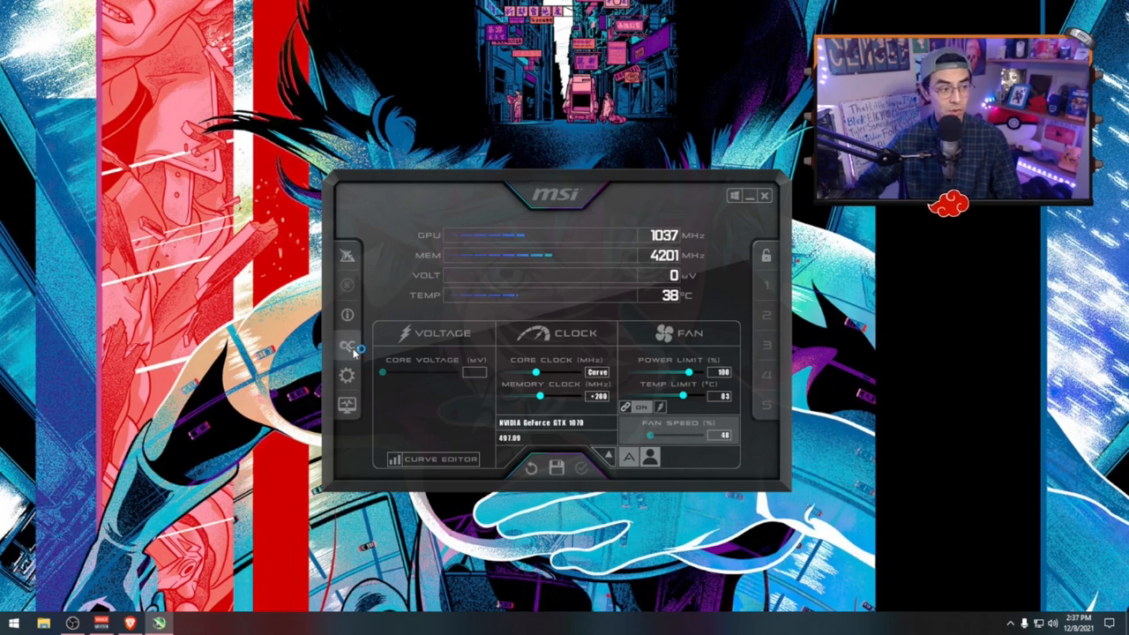
click(349, 348)
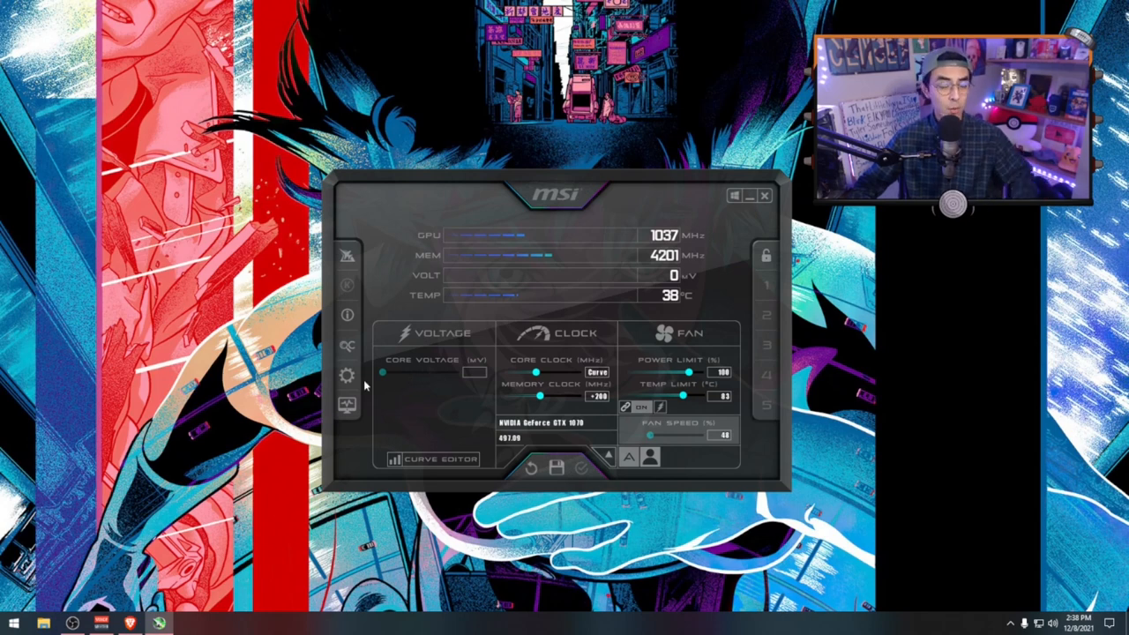
Step: In Afterburner properties, set it to start with Windows and start minimized
click(347, 370)
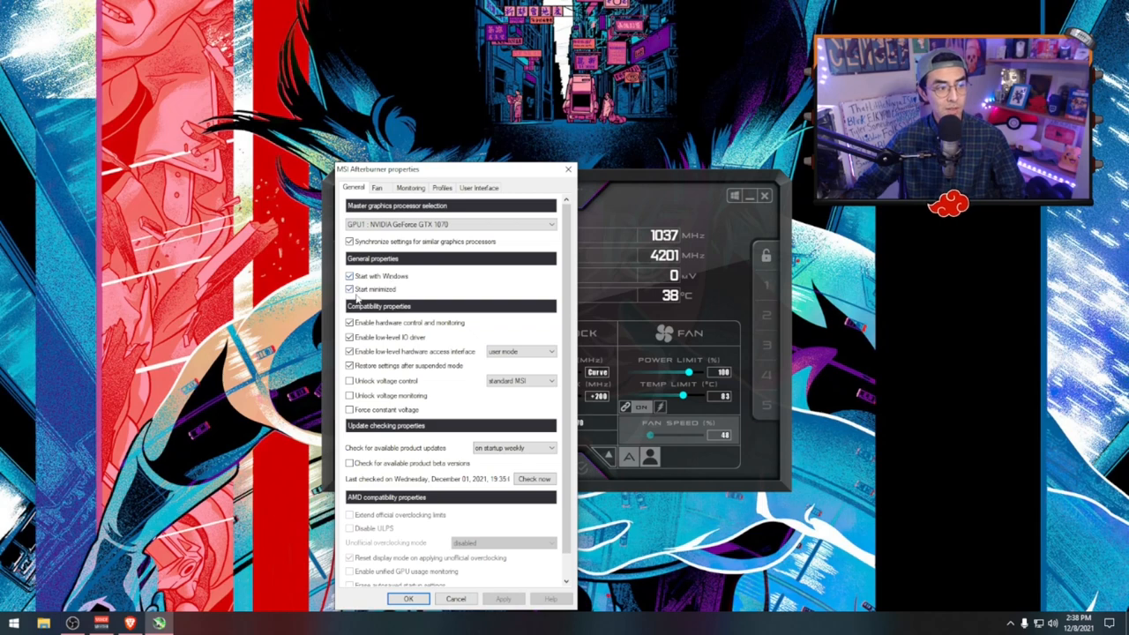
click(409, 598)
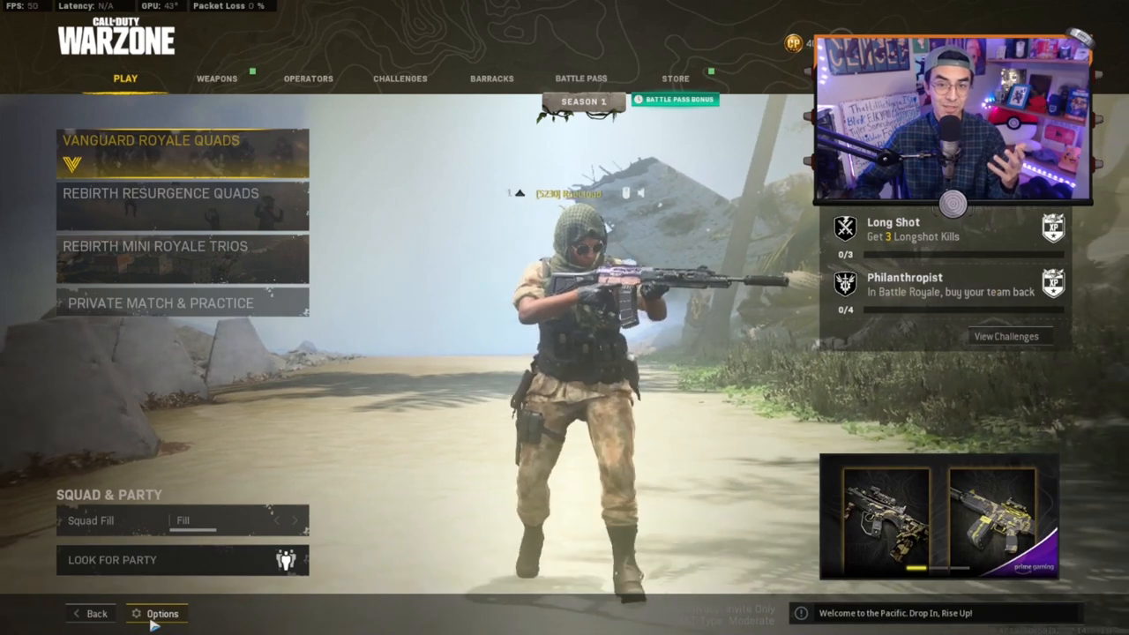
Step: Open Options and check the Graphics Display page, with Display Mode on Fullscreen
click(162, 612)
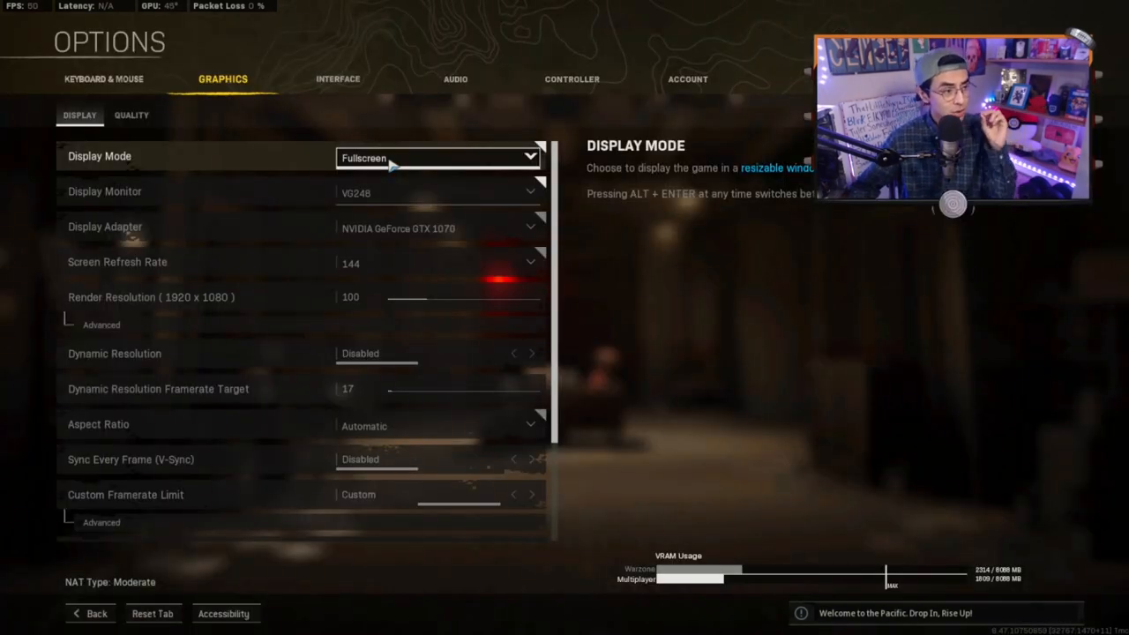
click(437, 157)
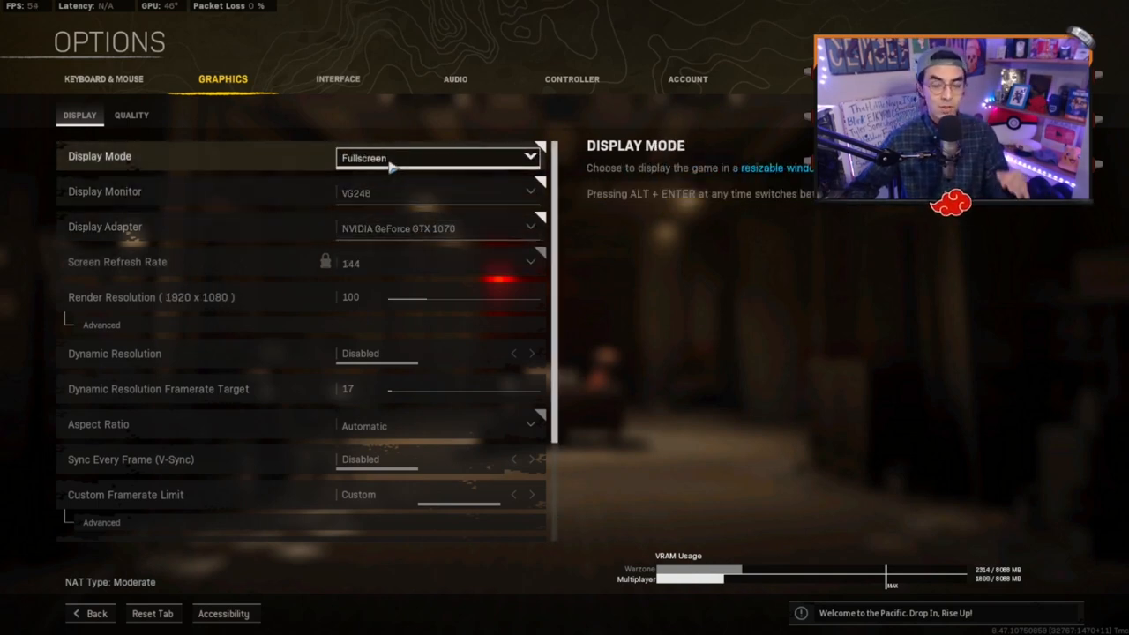
mouse_move(395, 185)
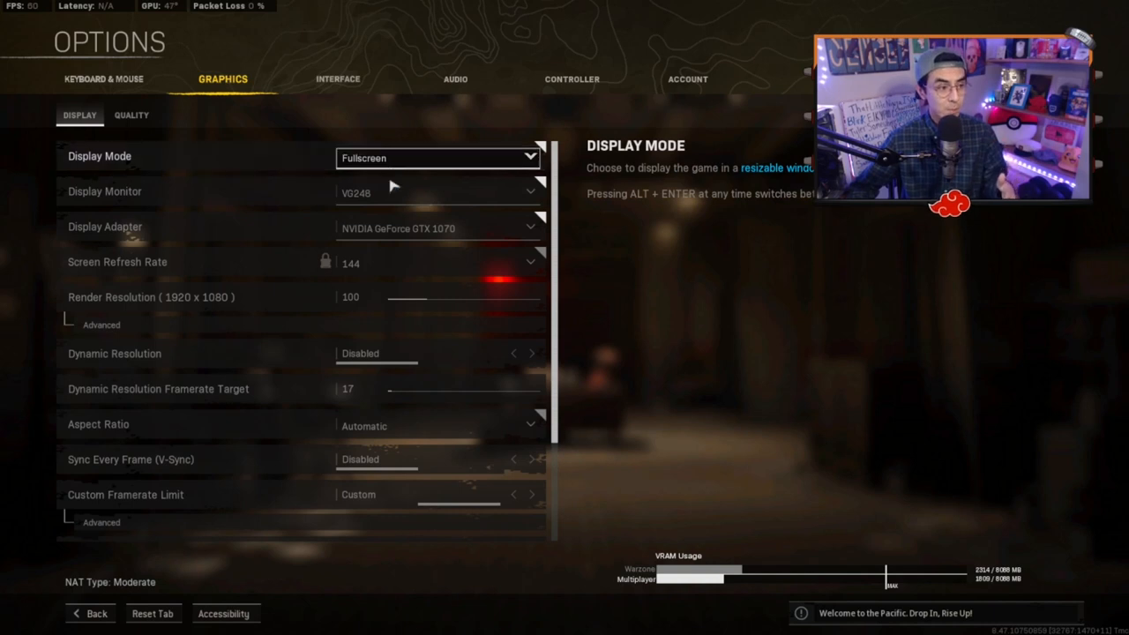
mouse_move(396, 275)
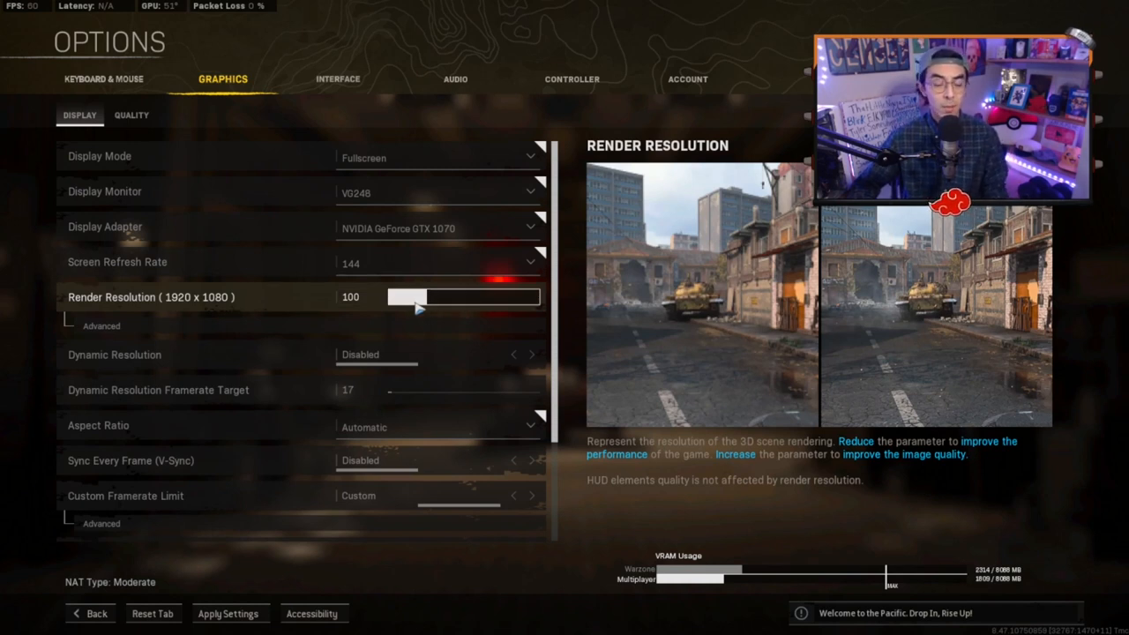
drag(419, 306, 408, 306)
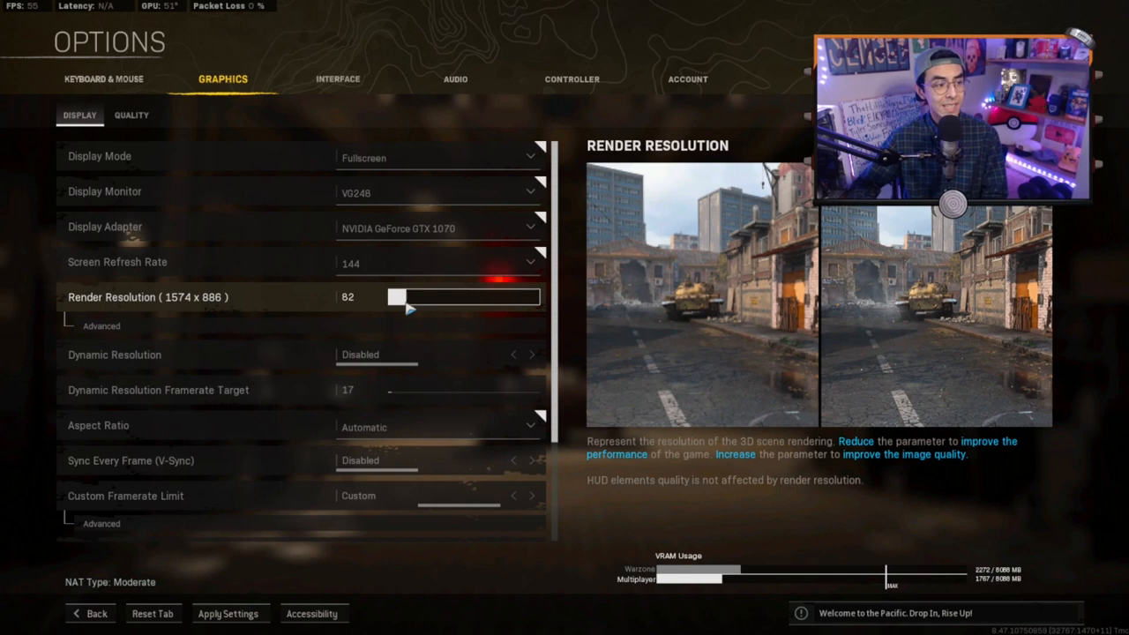
drag(410, 309, 395, 297)
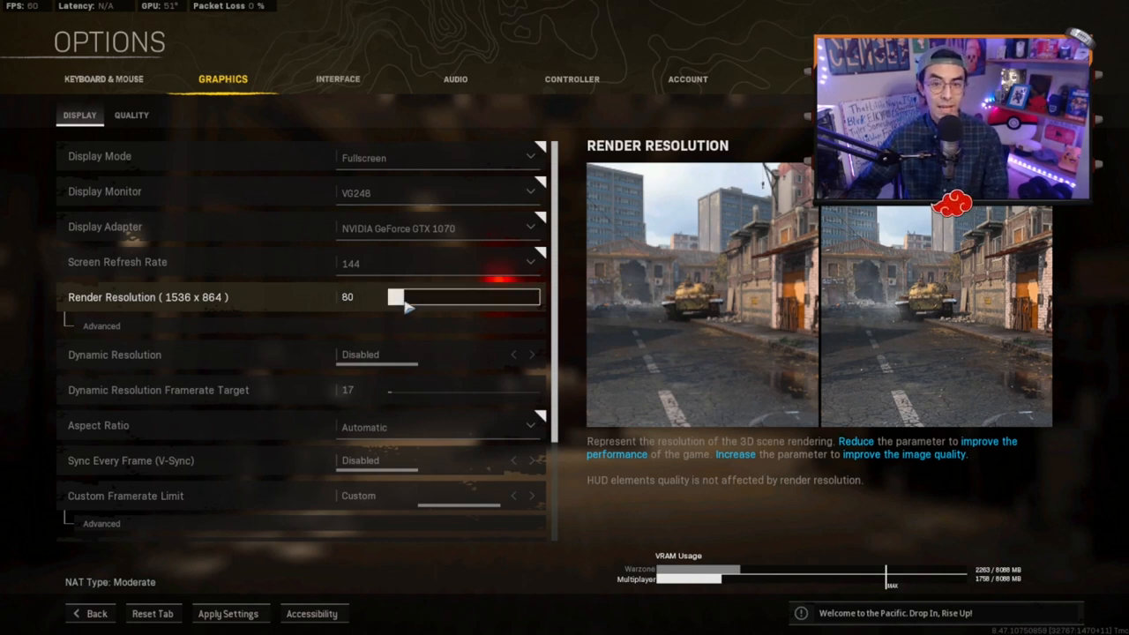
drag(401, 297, 395, 297)
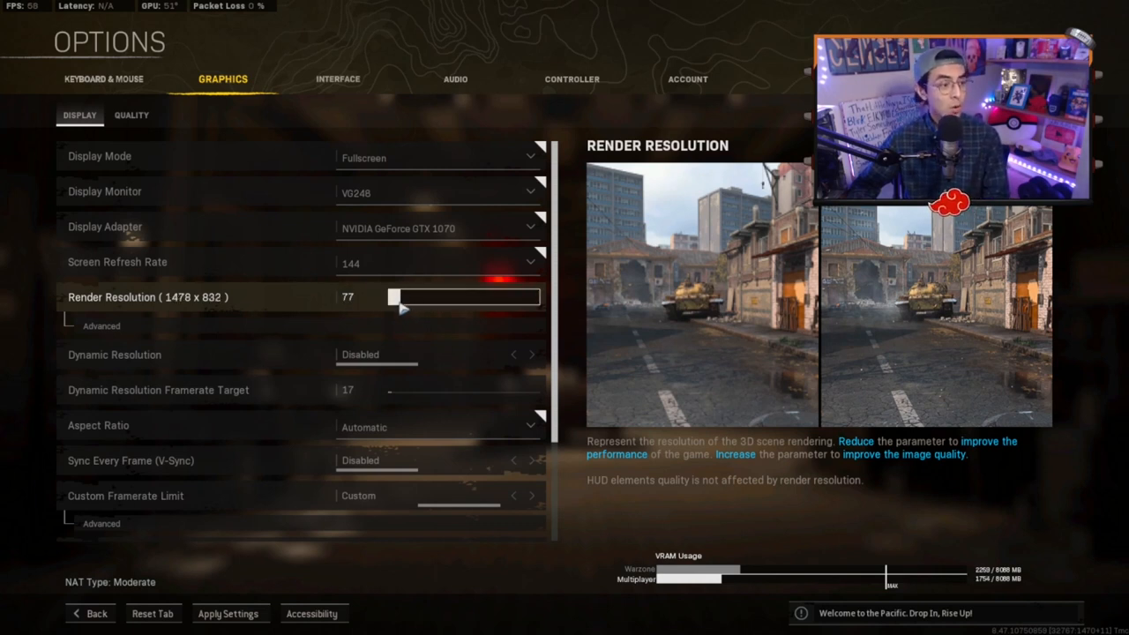
drag(392, 296, 362, 296)
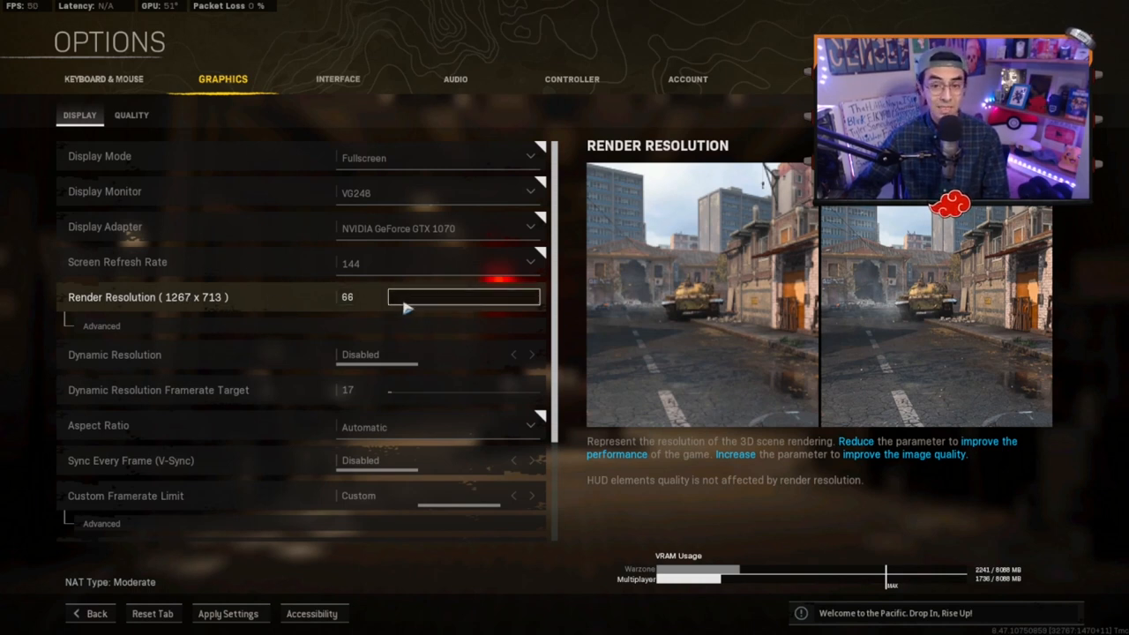
drag(405, 300, 419, 306)
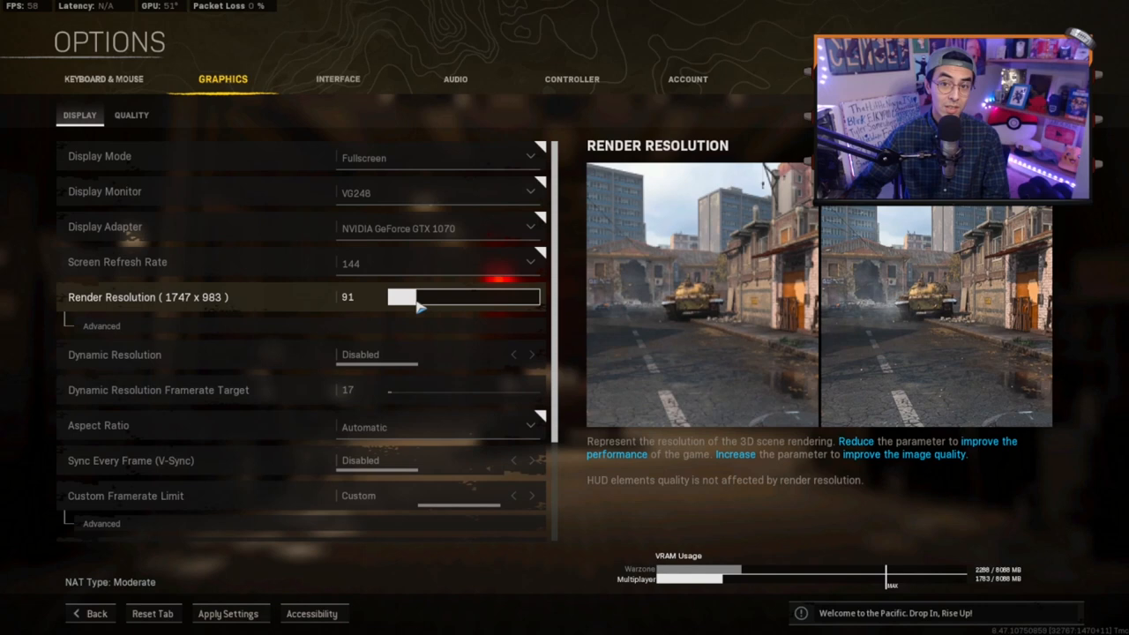
drag(419, 298, 433, 297)
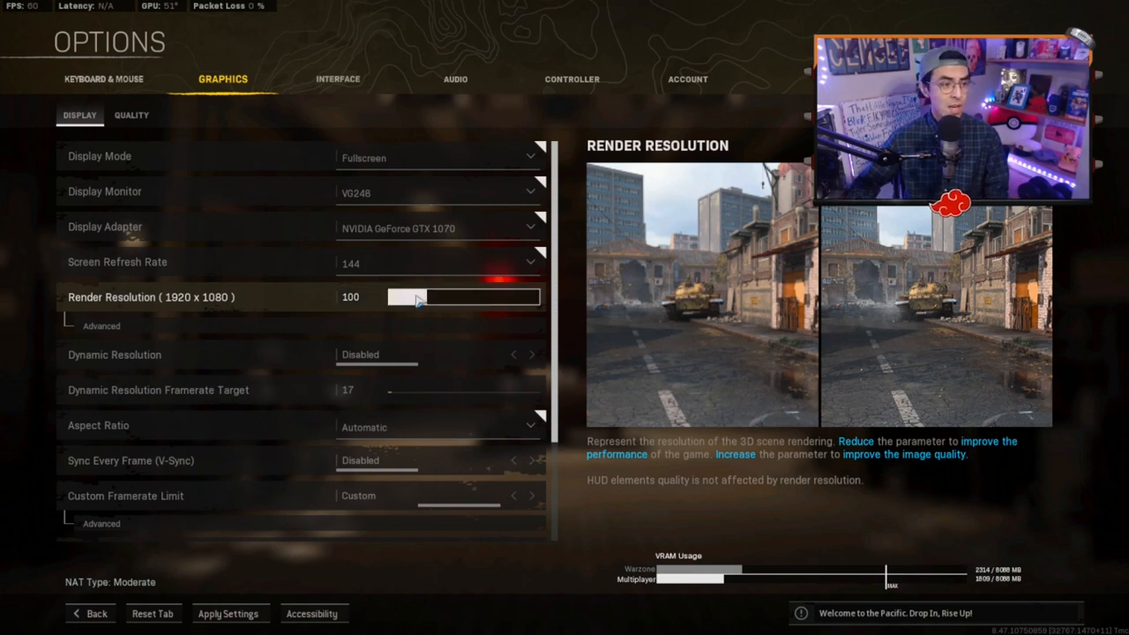
drag(423, 296, 406, 296)
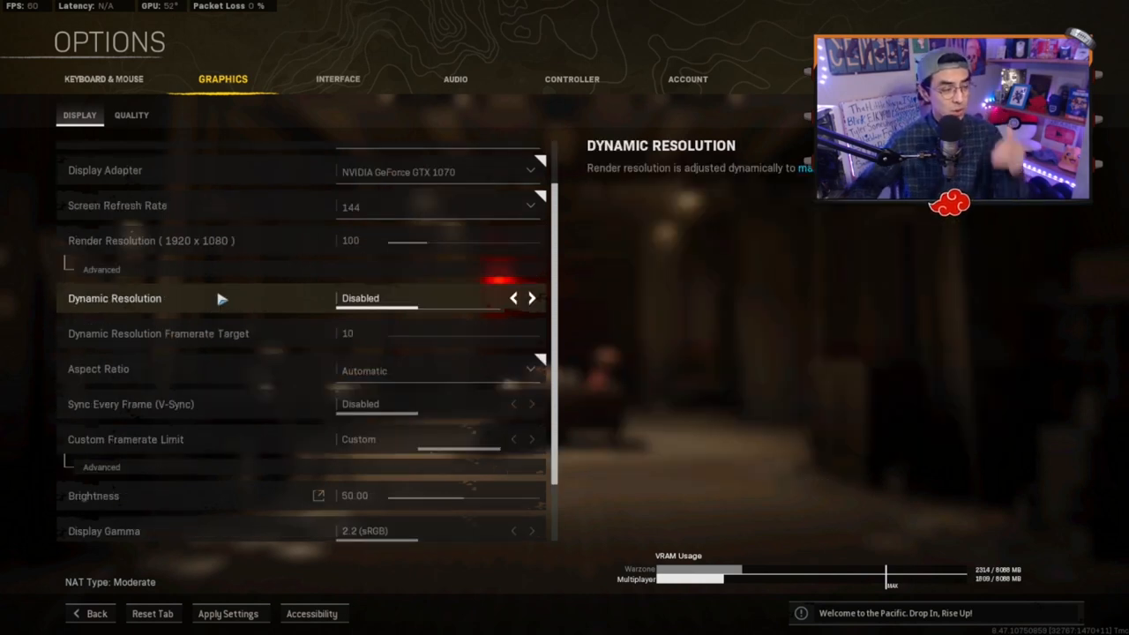
mouse_move(449, 310)
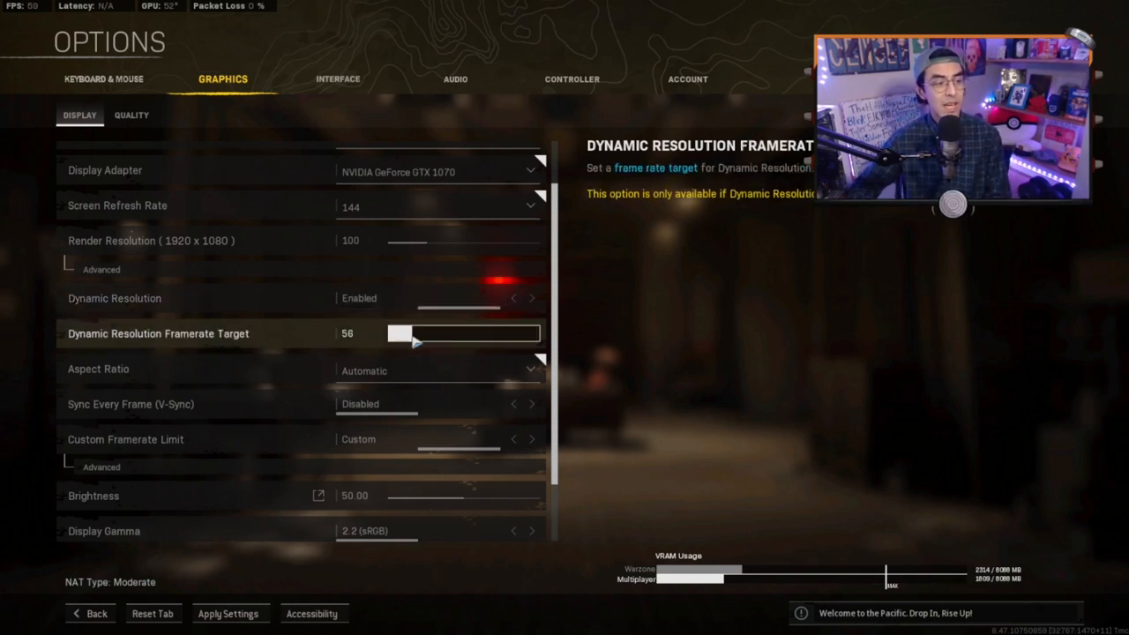
Step: Set the Dynamic Resolution Framerate Target slider at 60, then lower it
drag(401, 333, 419, 333)
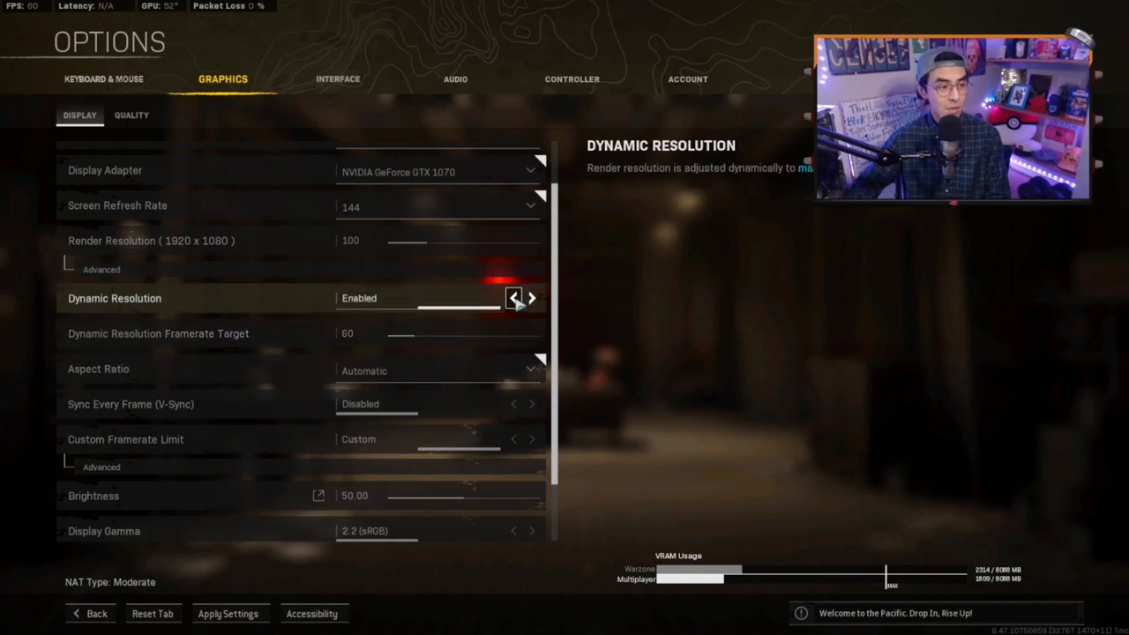
mouse_move(425, 345)
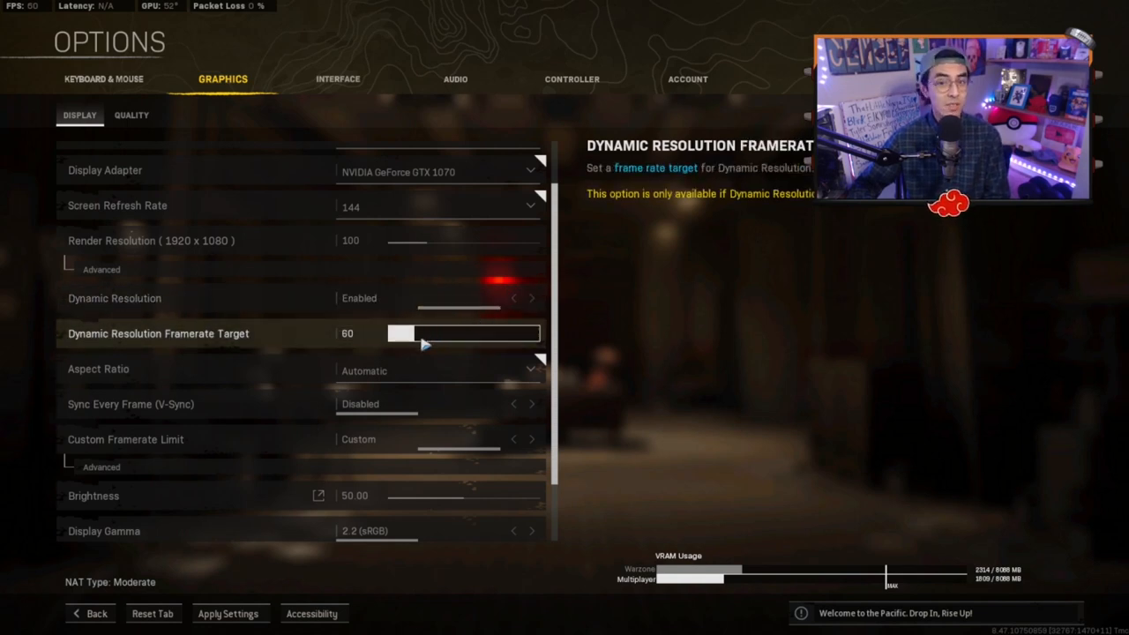
click(511, 297)
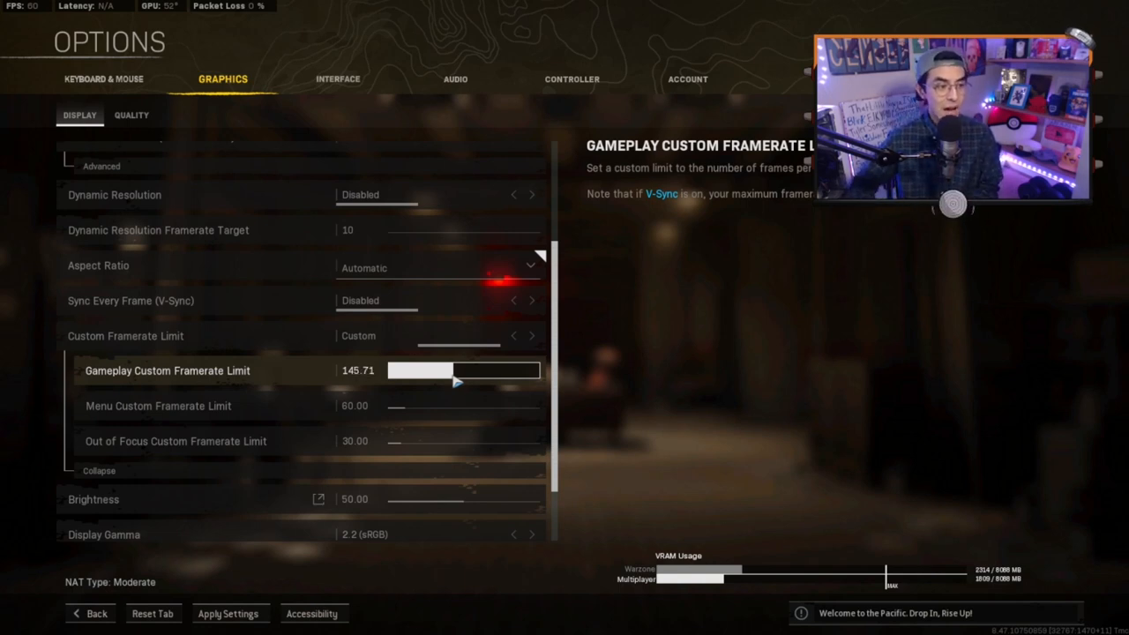
Step: Drop the Gameplay Custom Framerate Limit to about 120, then raise it to roughly 135
drag(456, 381, 441, 388)
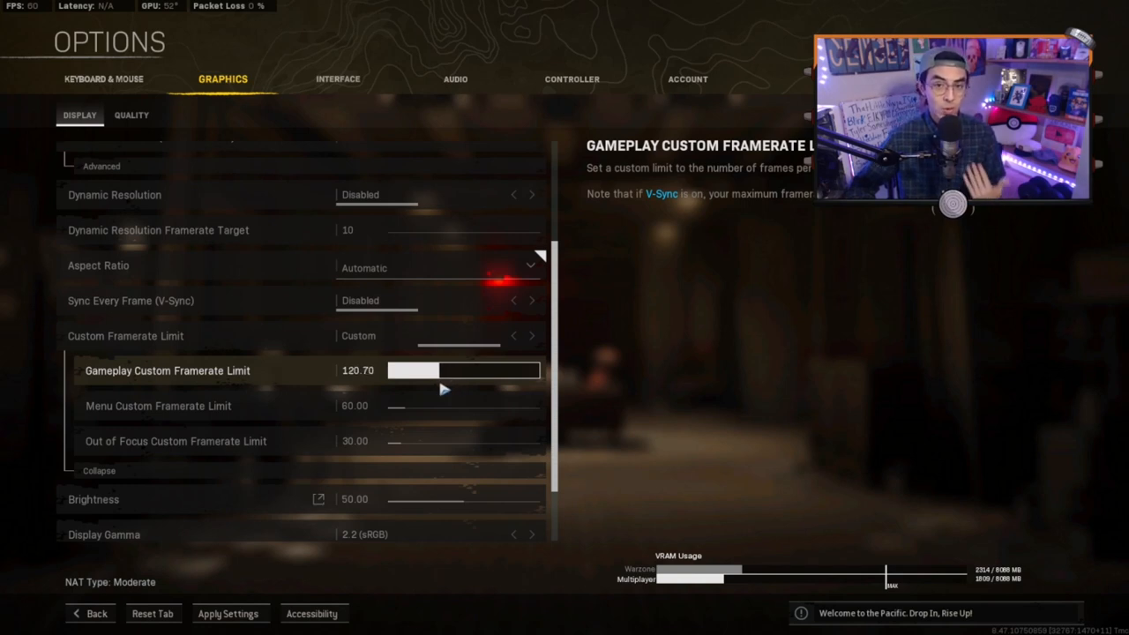
click(360, 371)
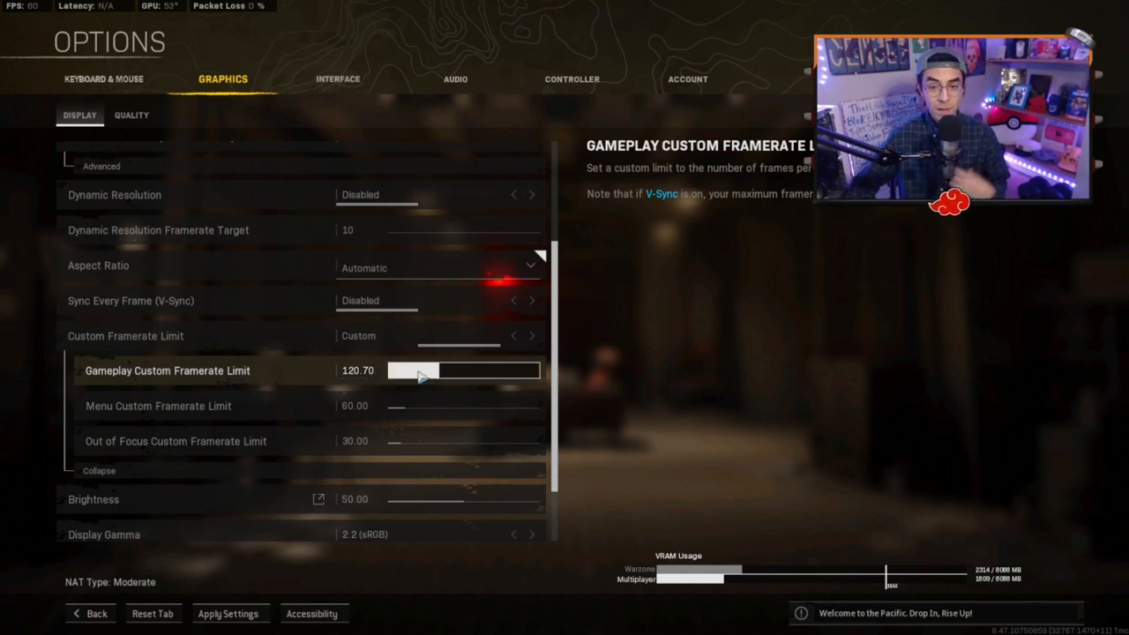
drag(415, 370, 441, 381)
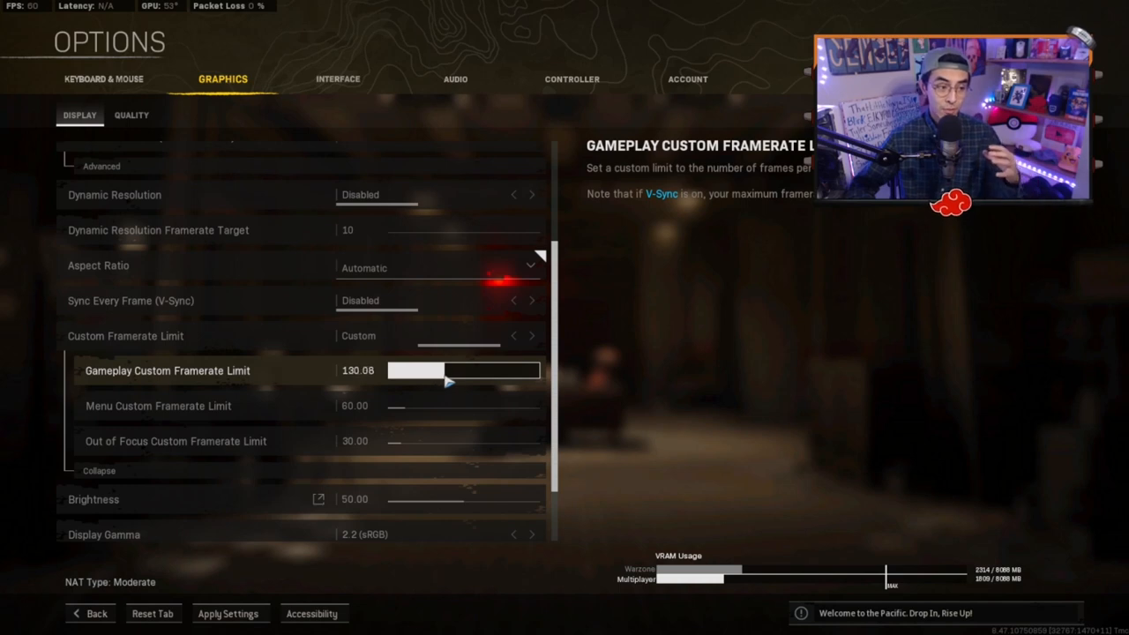
drag(441, 370, 463, 371)
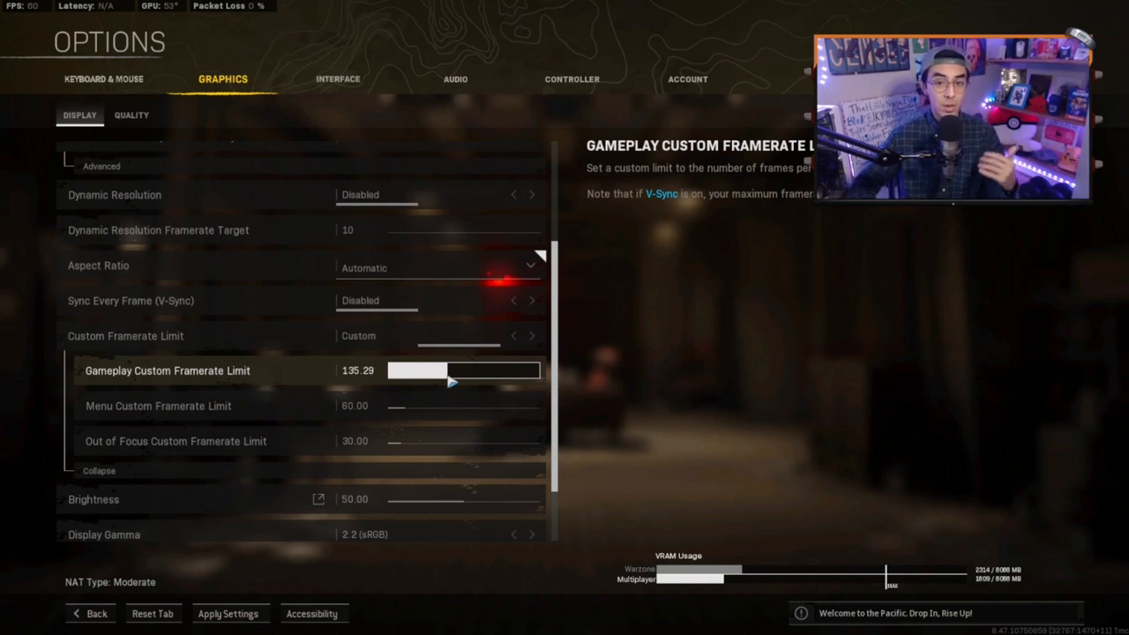
Step: Try gameplay framerate caps of 111, 100 and 90, then settle near 140
drag(452, 381, 444, 384)
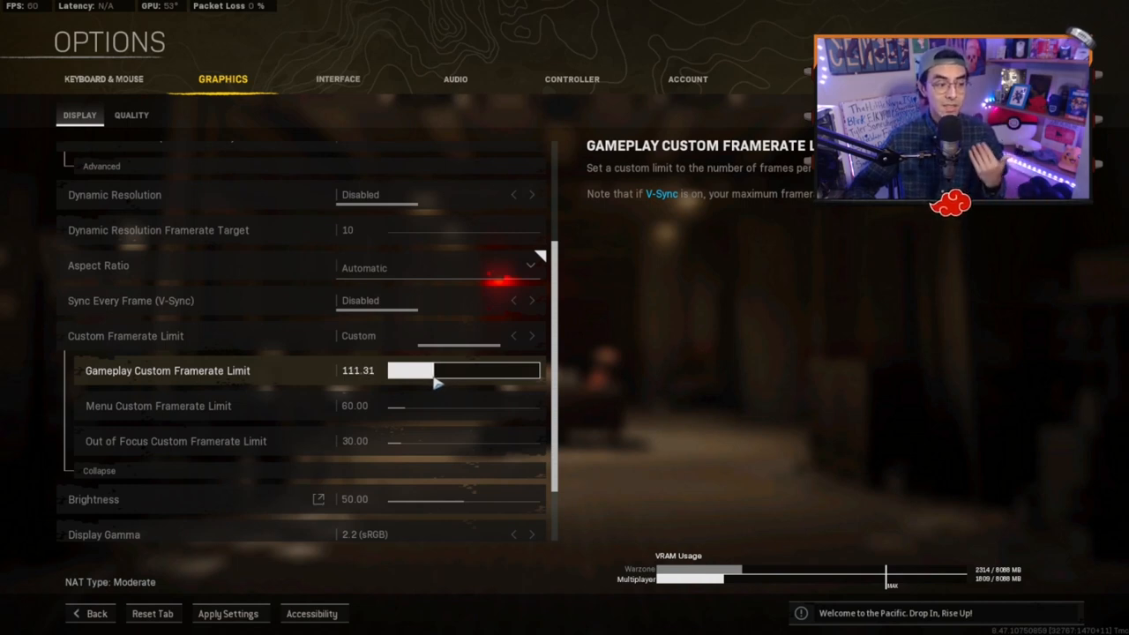
drag(436, 383, 432, 384)
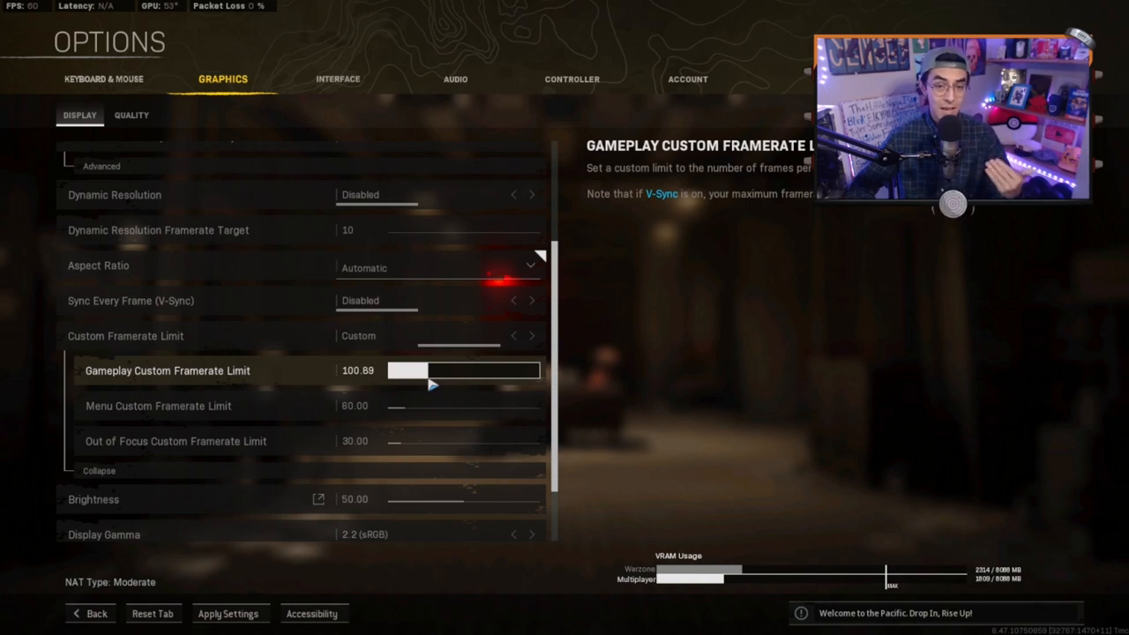
drag(432, 383, 425, 388)
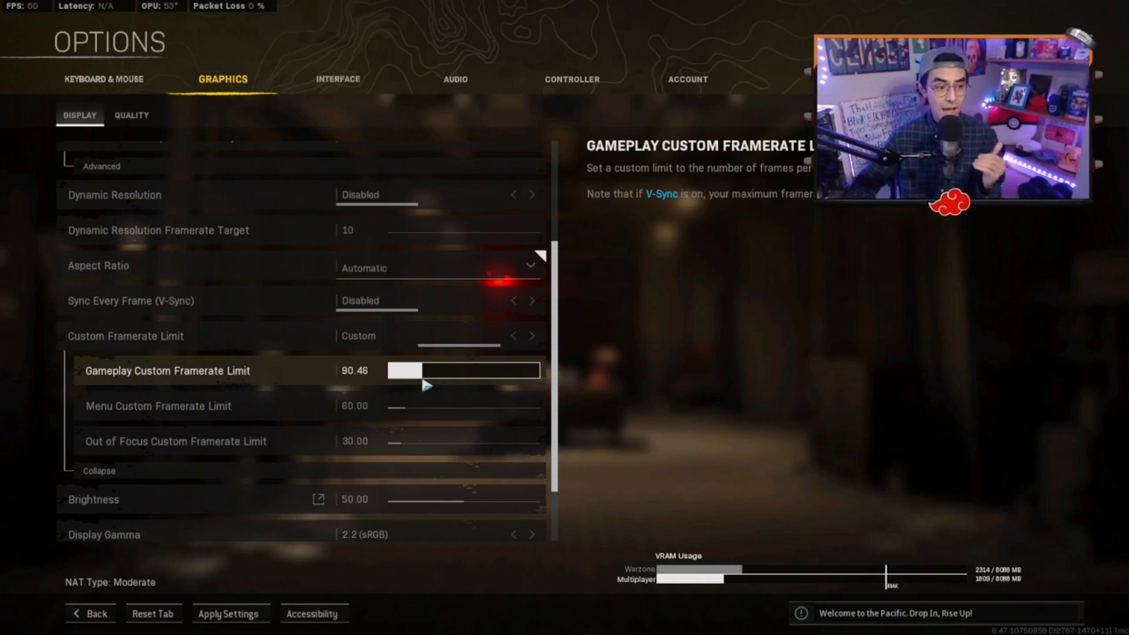
click(356, 371)
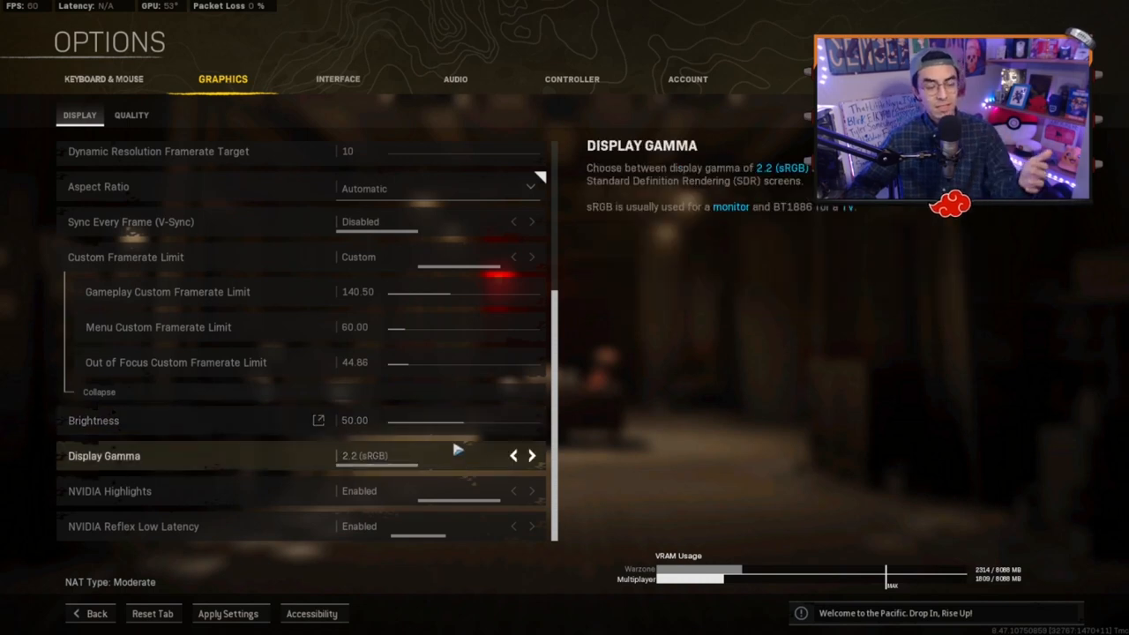
mouse_move(447, 476)
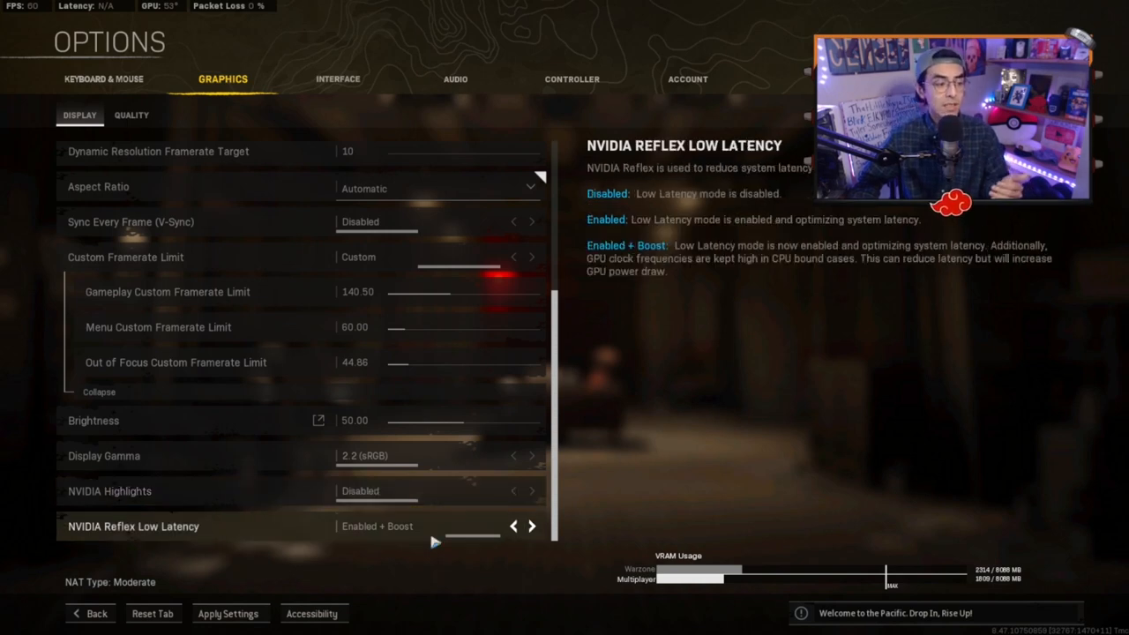
mouse_move(430, 547)
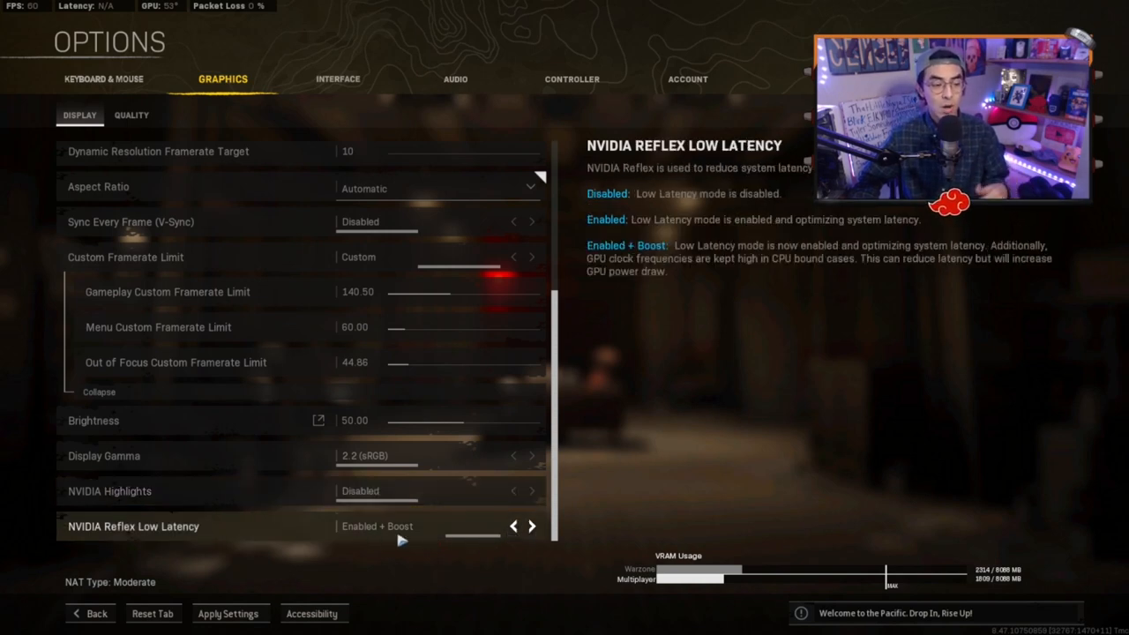
mouse_move(717, 270)
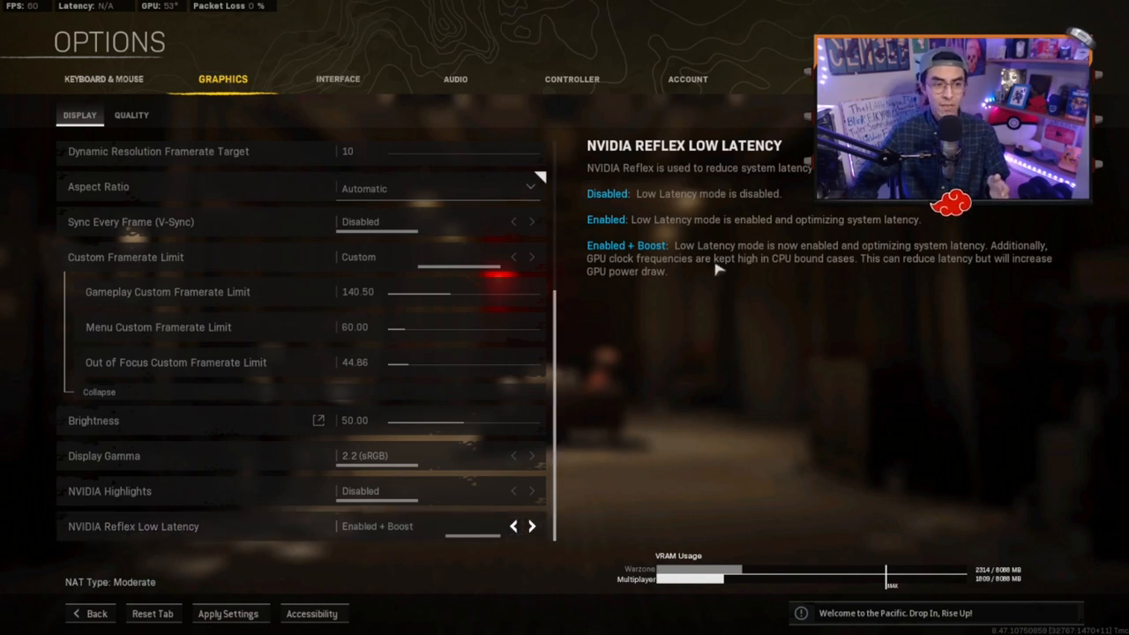
mouse_move(705, 278)
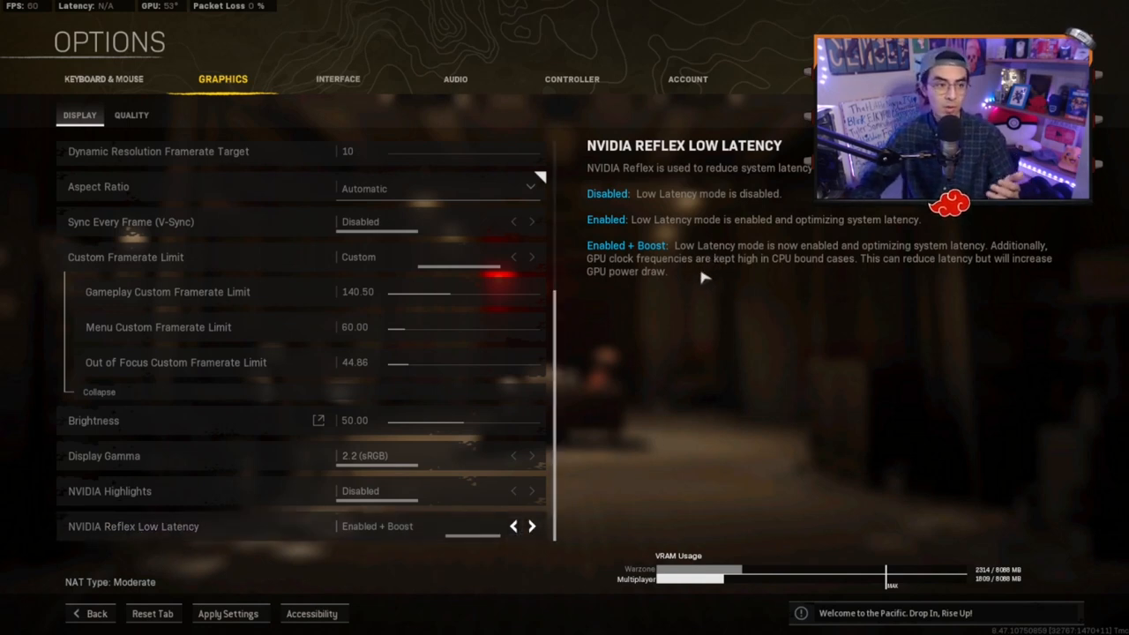
Step: Disable NVIDIA Highlights and cycle Reflex Low Latency, ending on Enabled
click(514, 526)
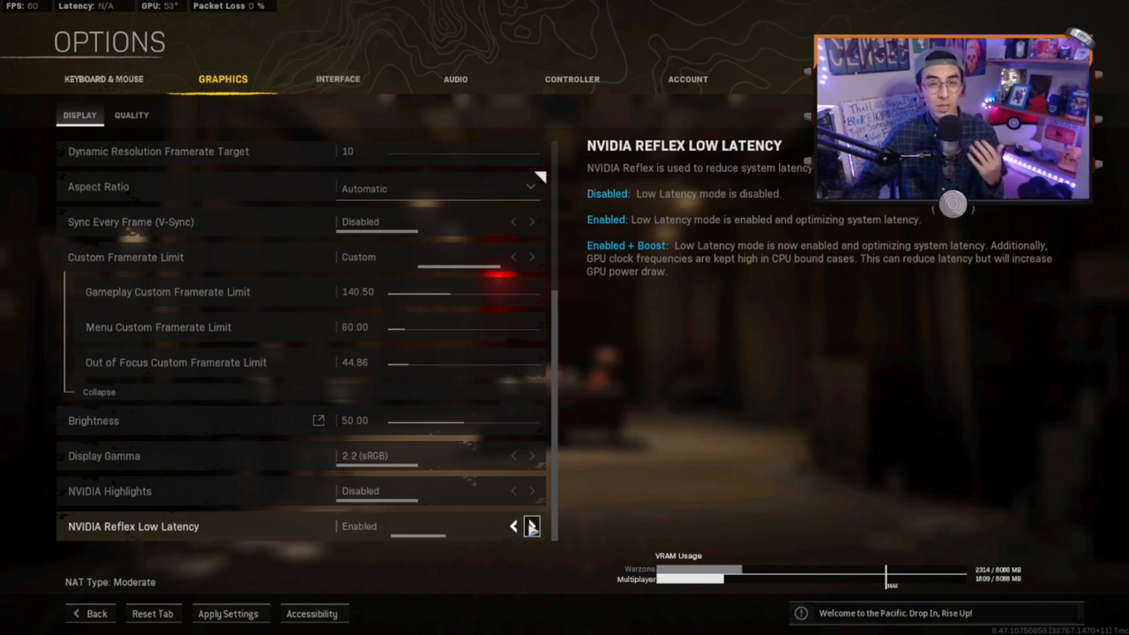
click(531, 526)
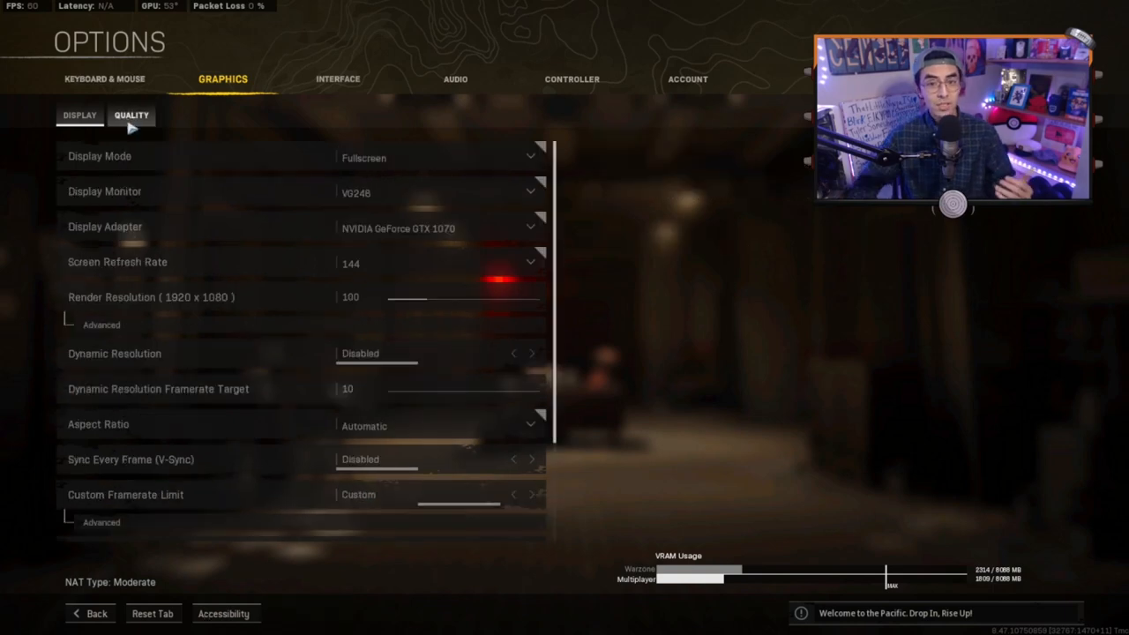
Step: Try Field of View at 85 and 60, restore 120, and set Camera Movement to Least - 50%
click(131, 115)
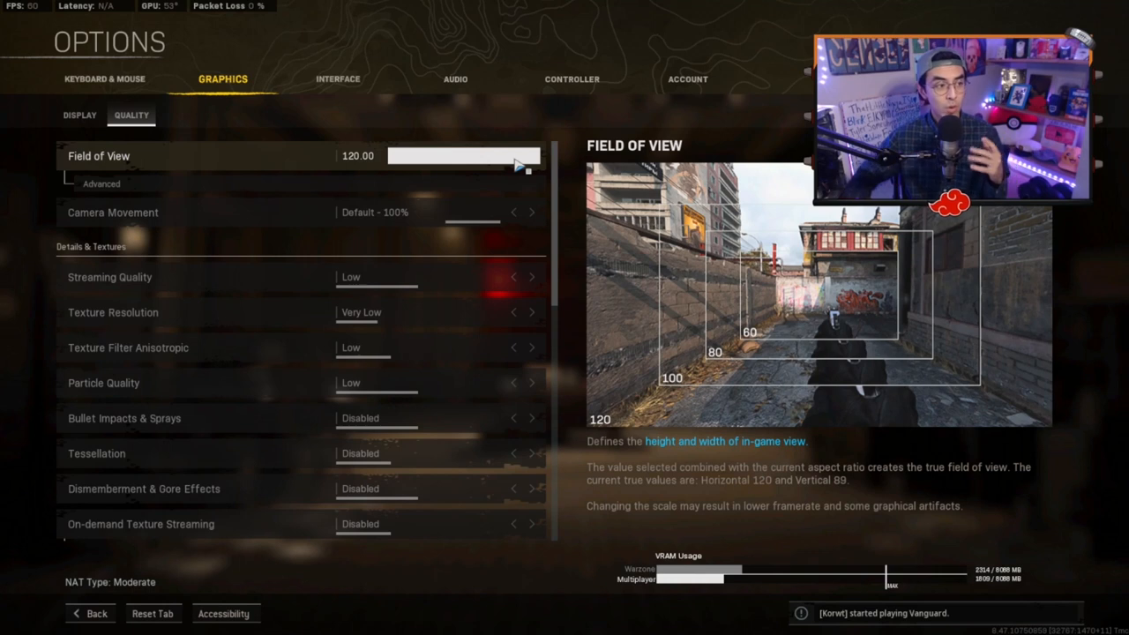
drag(527, 155, 452, 155)
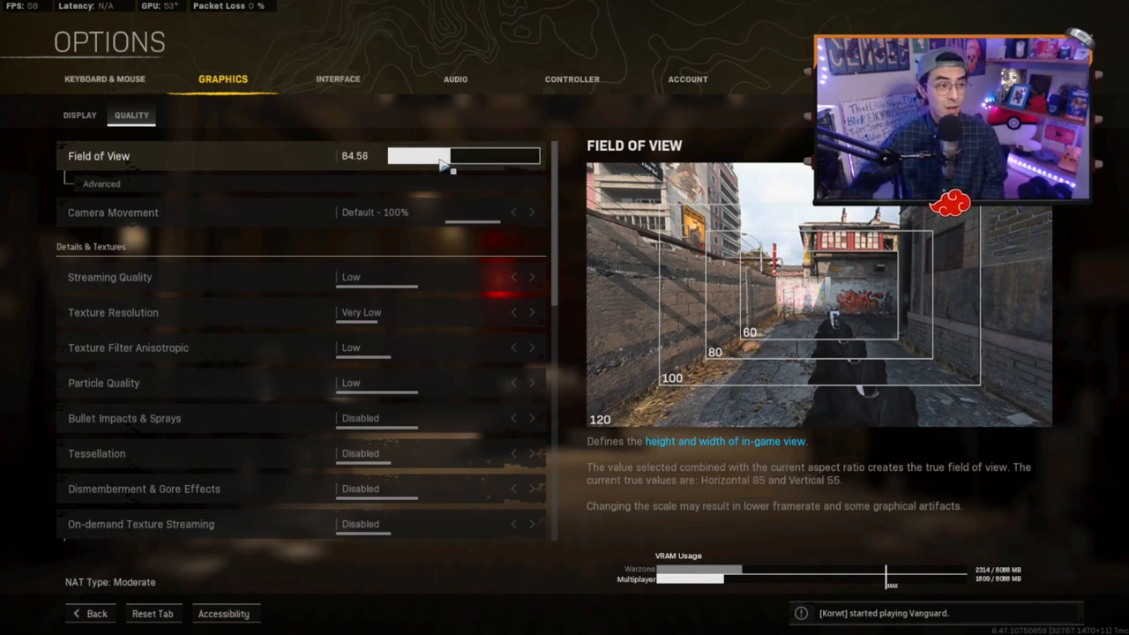
drag(450, 156, 401, 156)
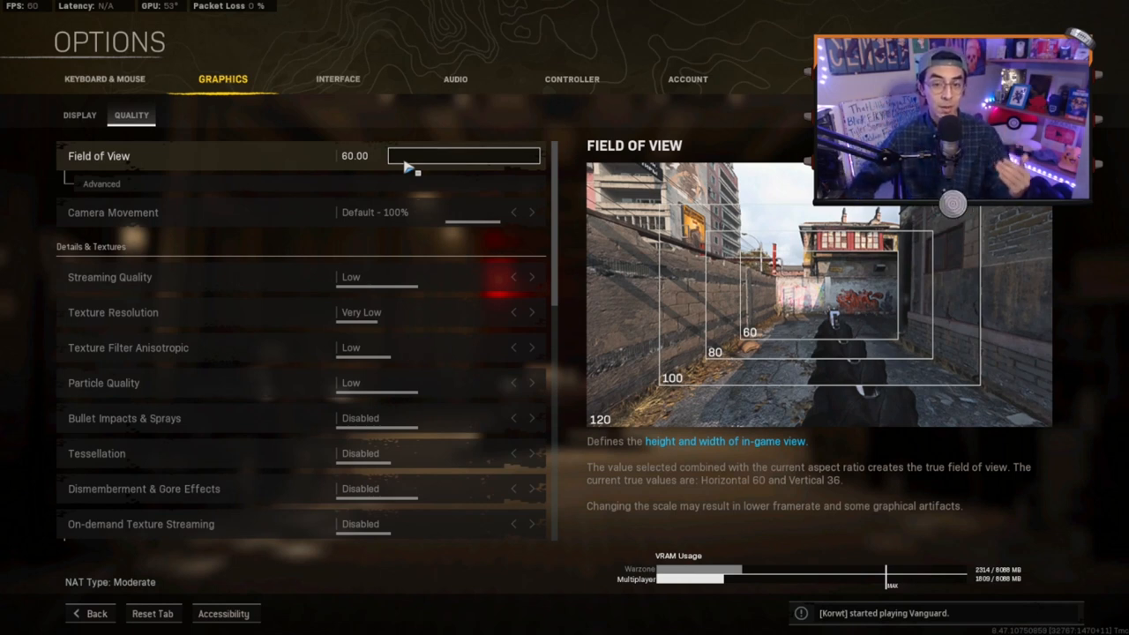
drag(415, 156, 529, 156)
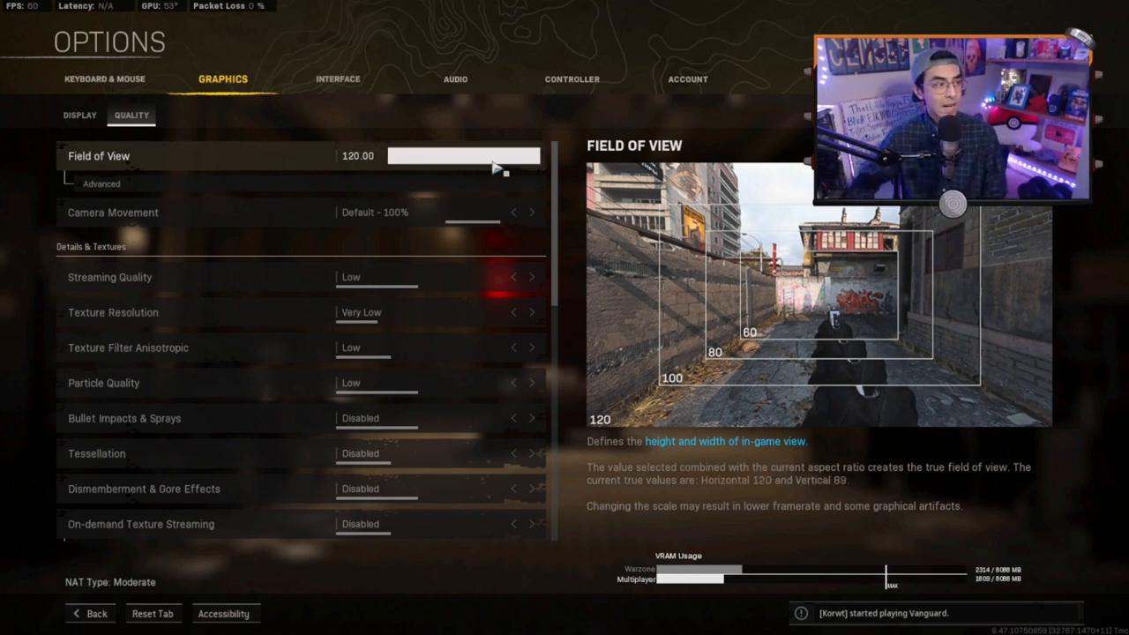
mouse_move(113, 211)
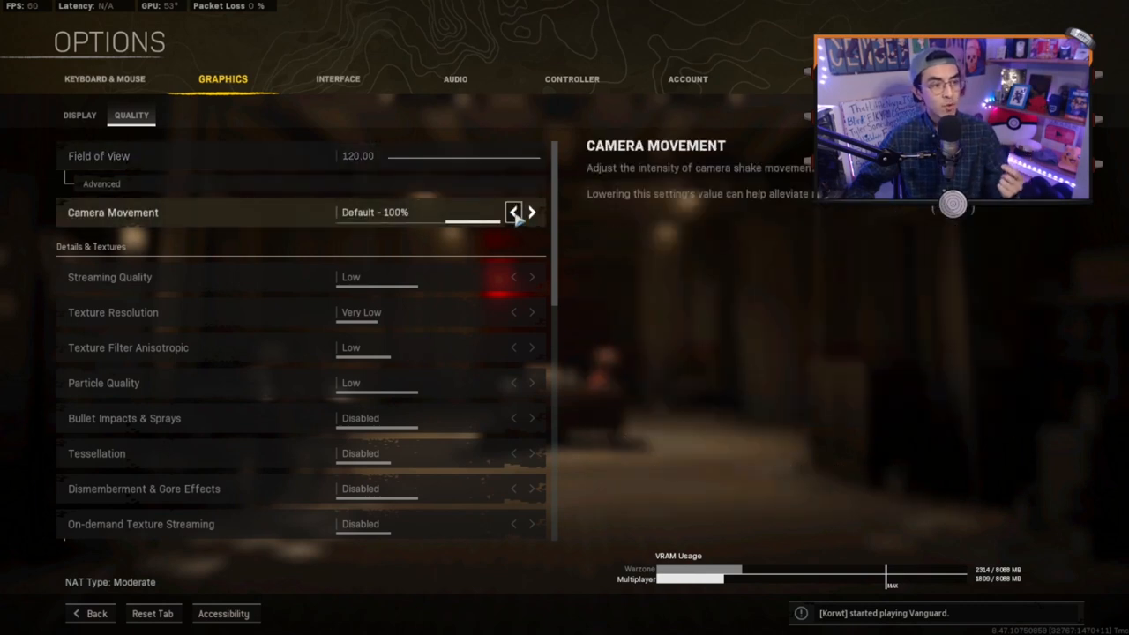
click(513, 212)
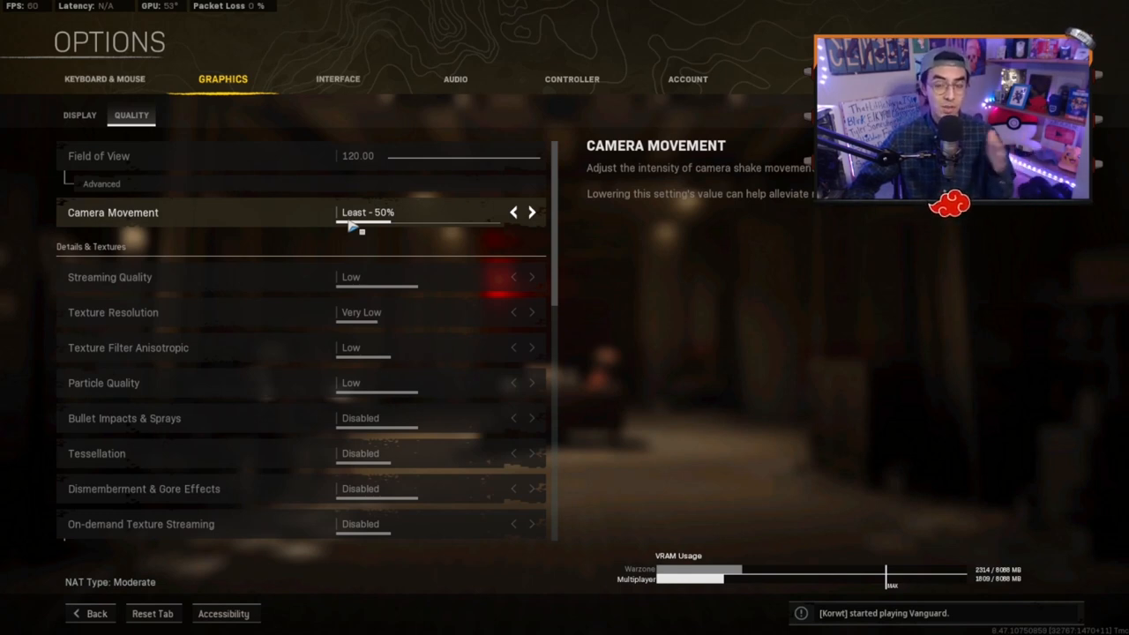
scroll(down, 3)
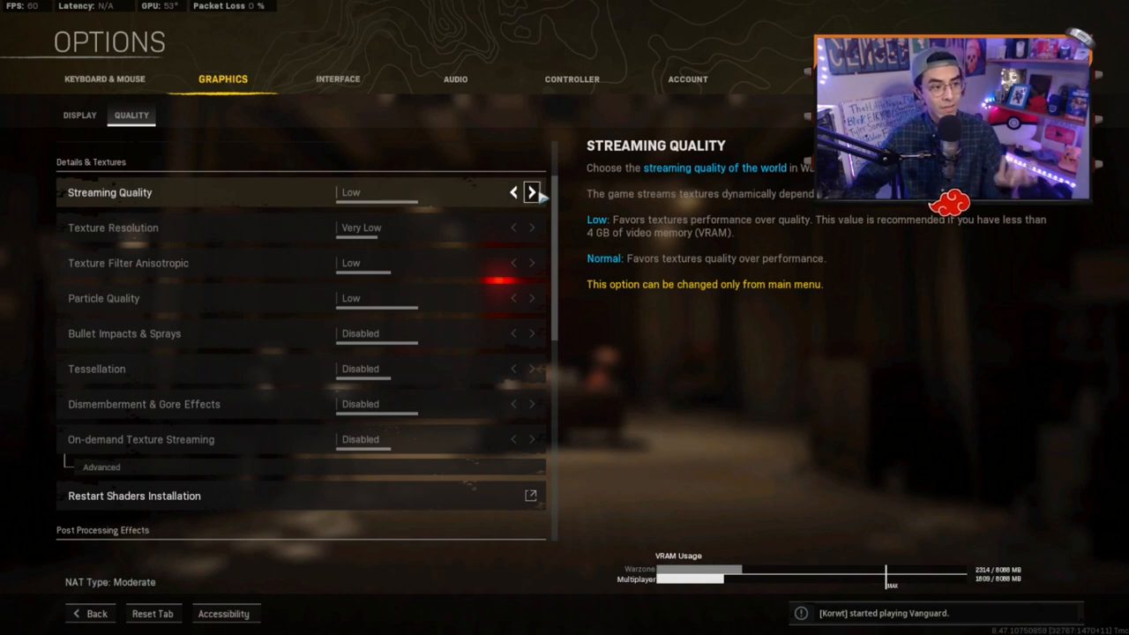
Step: Set Streaming Quality to Normal and scroll down to Post Processing Effects
click(532, 193)
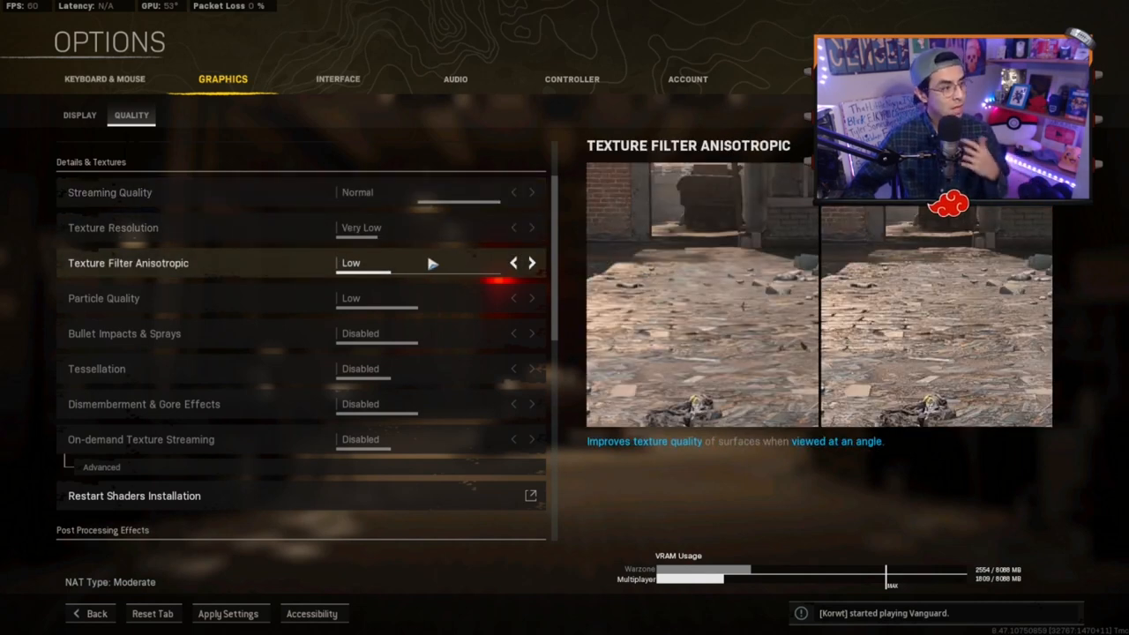
mouse_move(439, 278)
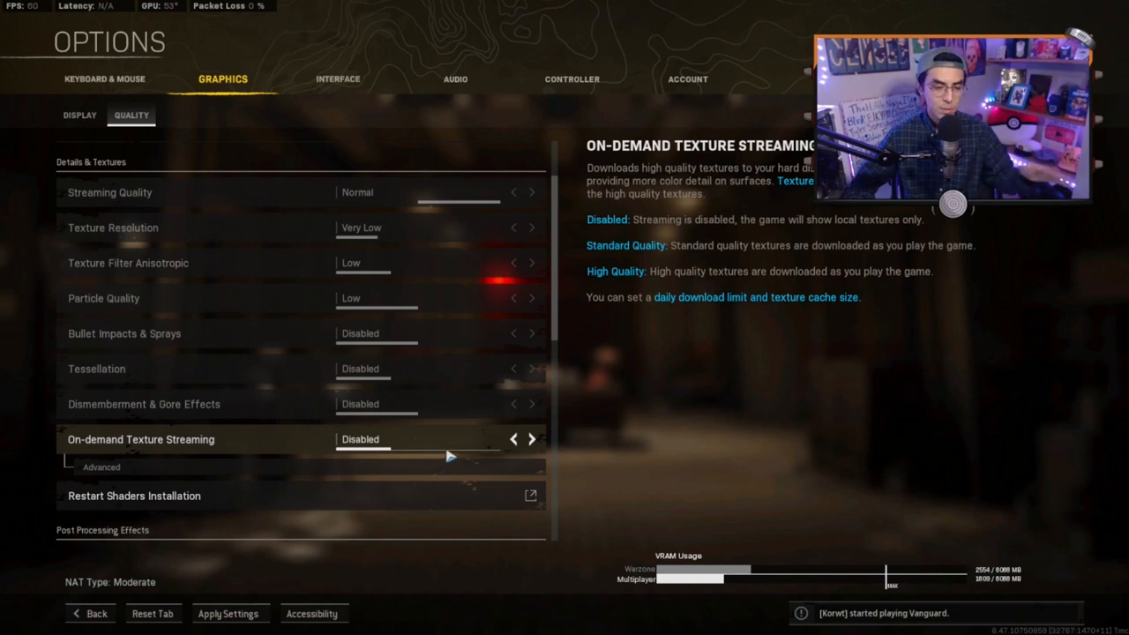
scroll(down, 3)
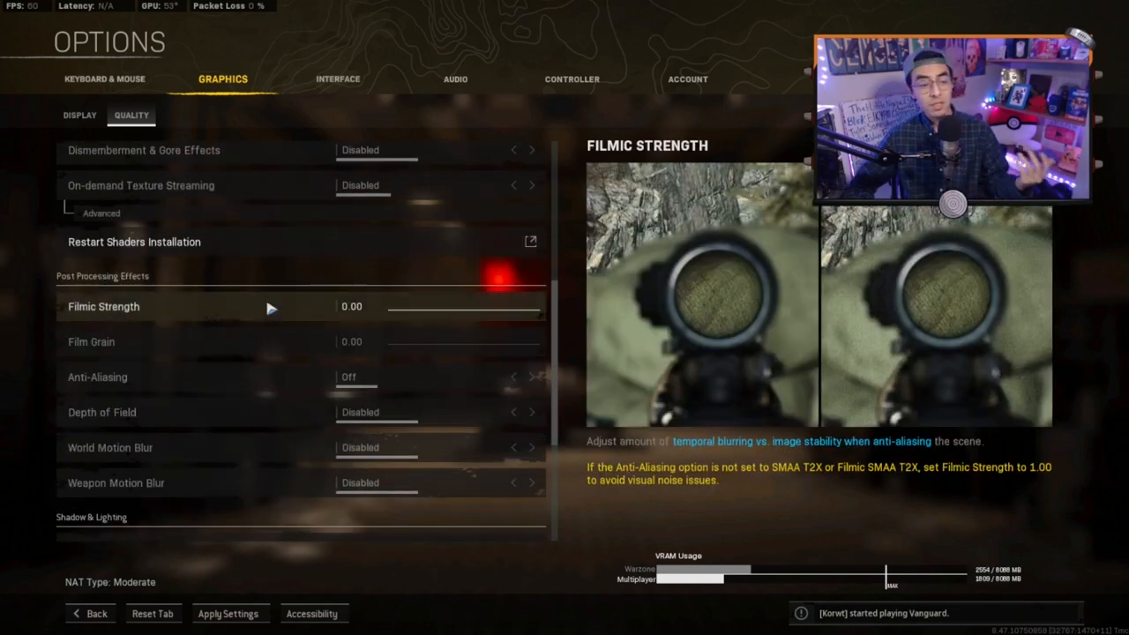